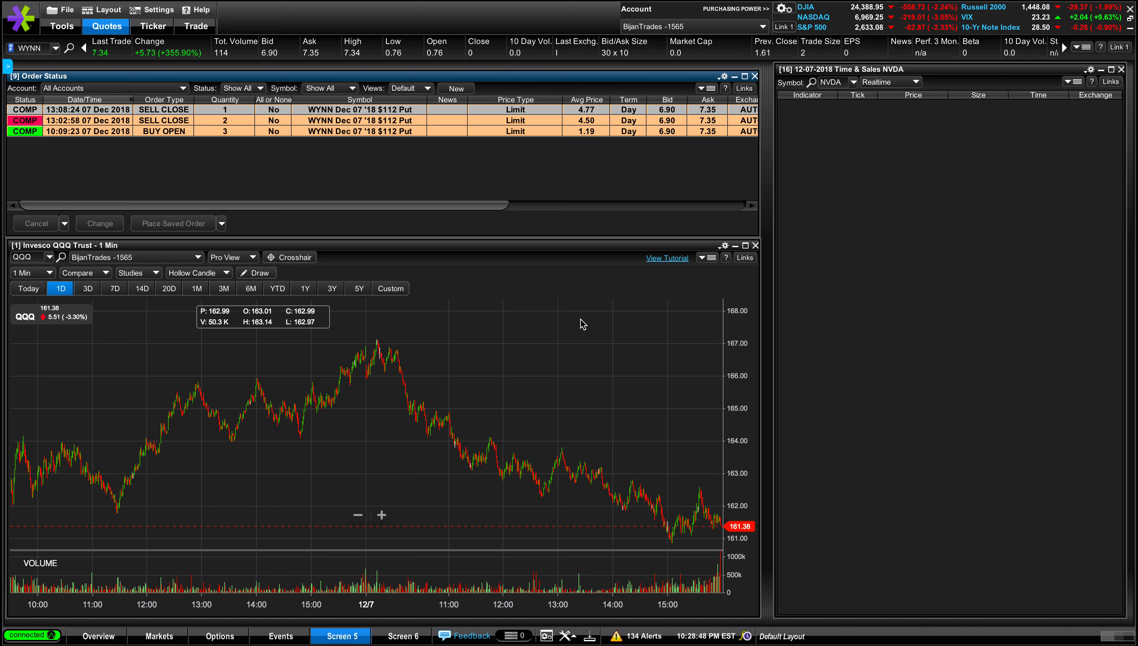
pyautogui.moveTo(682, 623)
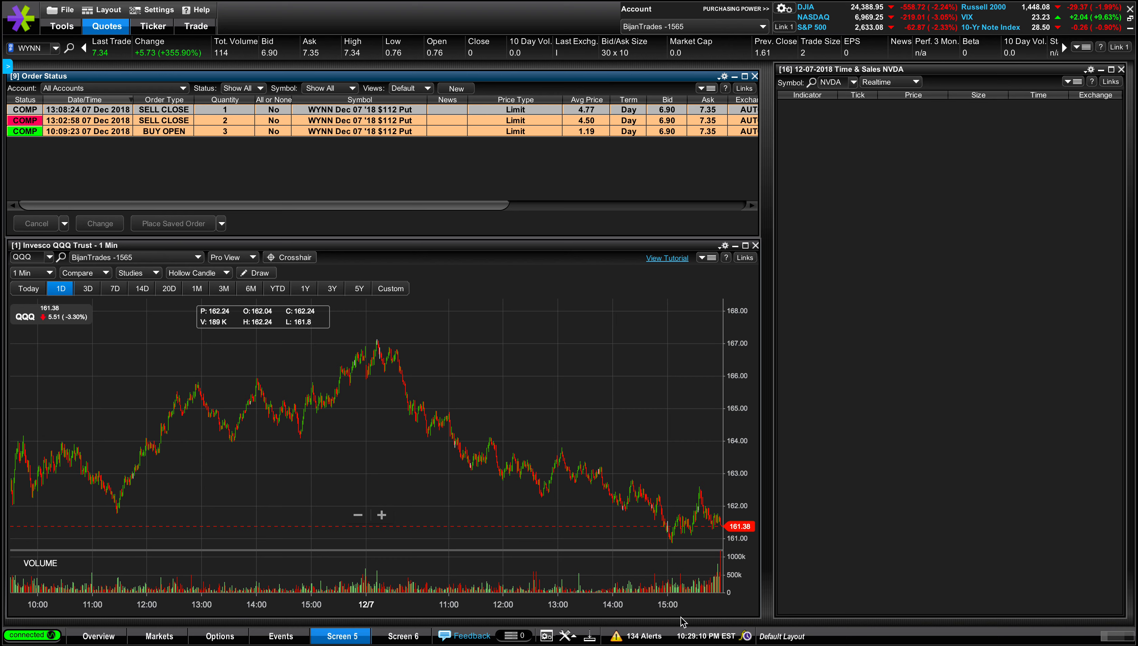
pyautogui.moveTo(722, 382)
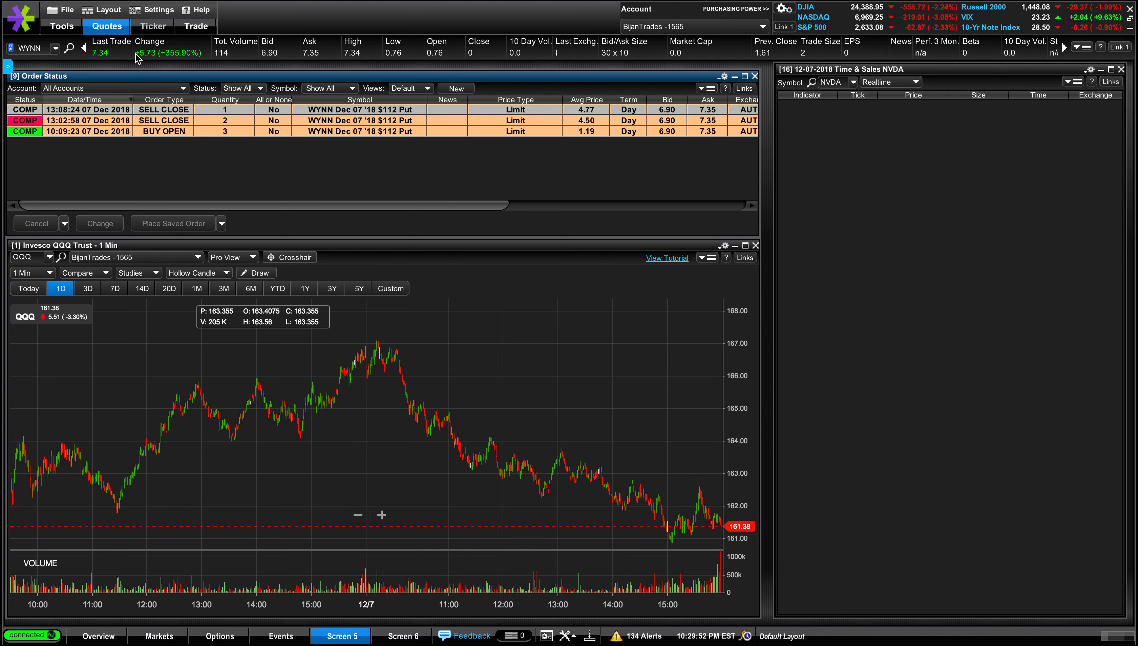
pyautogui.moveTo(591, 154)
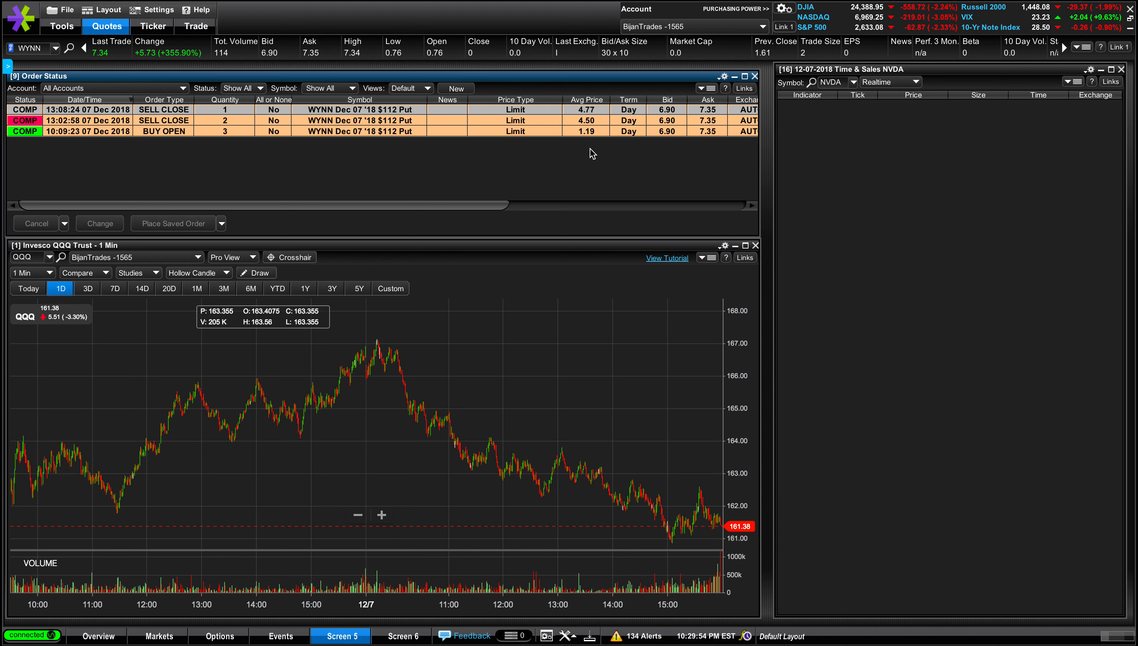
pyautogui.moveTo(735, 398)
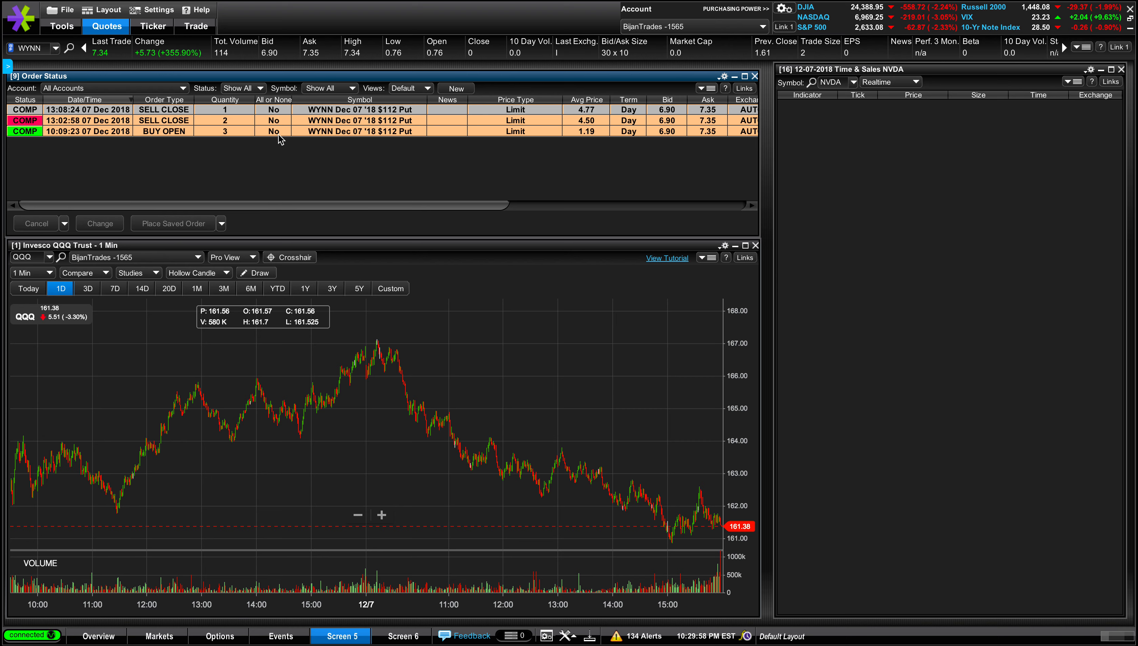
pyautogui.moveTo(325, 194)
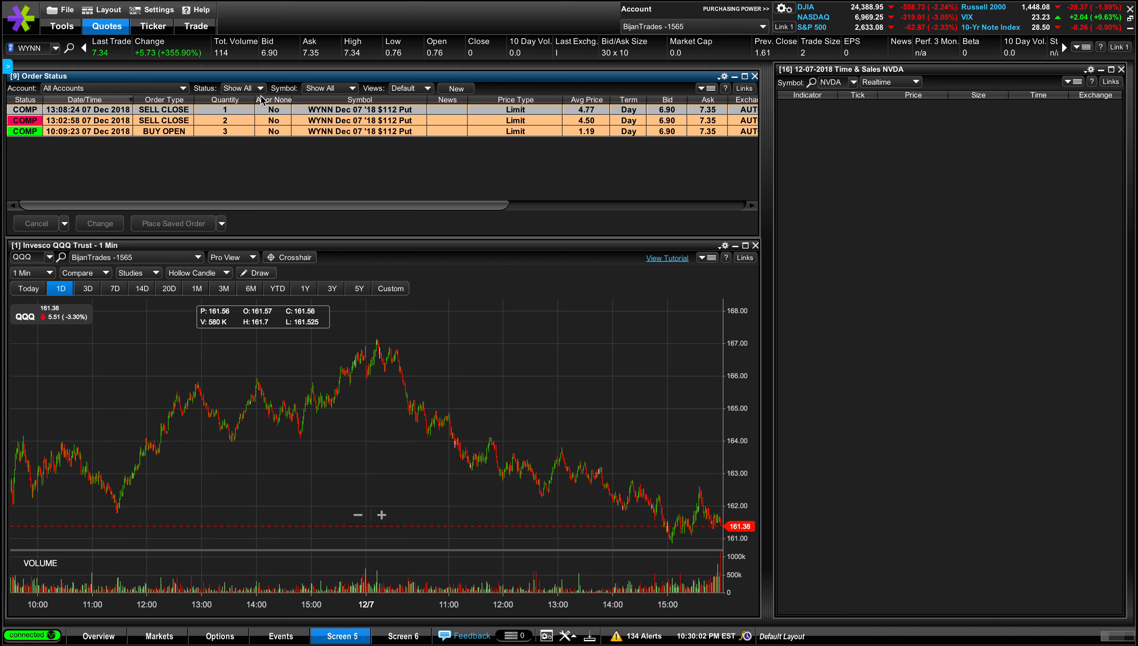
# - Show the executed orders list, then the NVDA Dec 07 '18 $162.50 Put buy-to-open order at $1.40
pyautogui.click(260, 88)
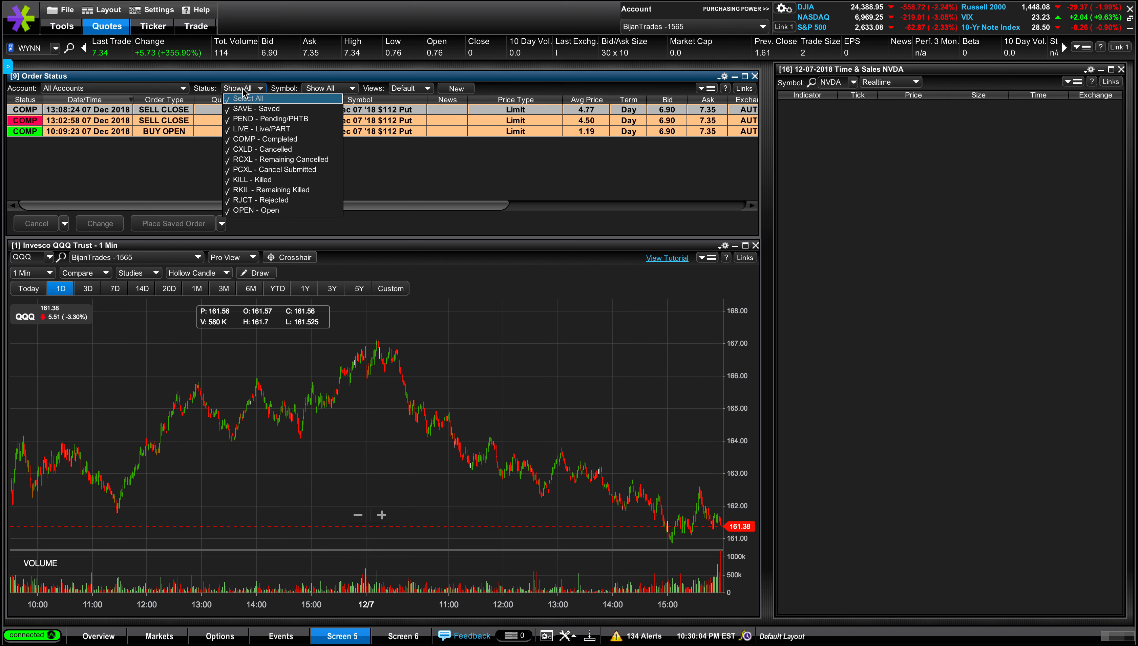
pyautogui.moveTo(251, 98)
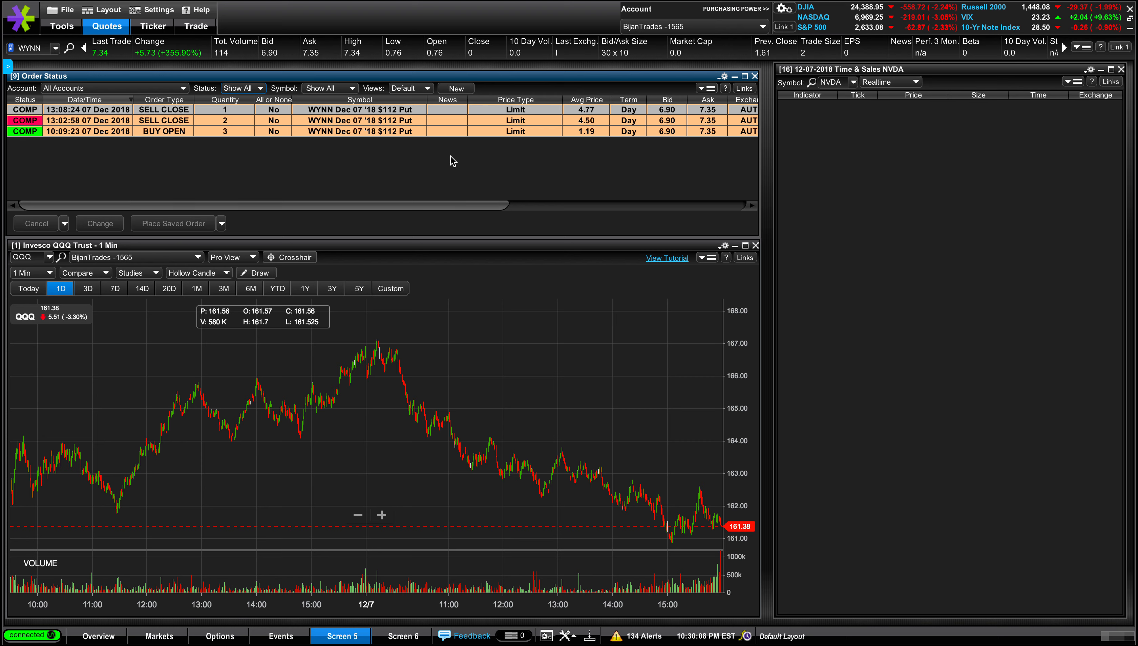
pyautogui.moveTo(428, 173)
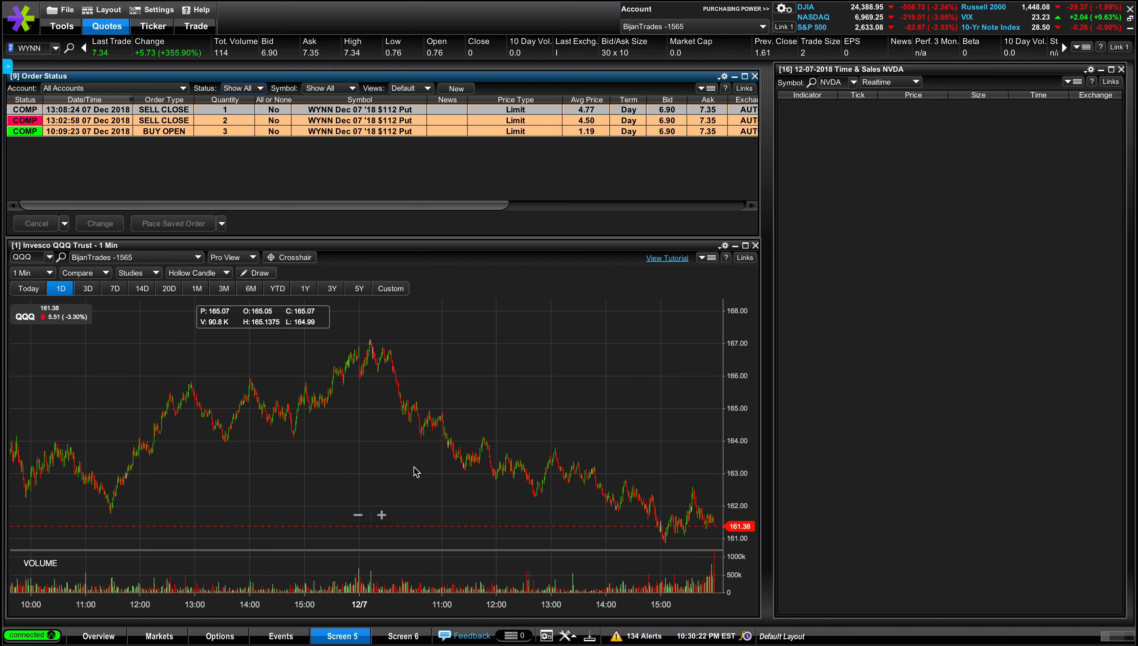
pyautogui.moveTo(223, 427)
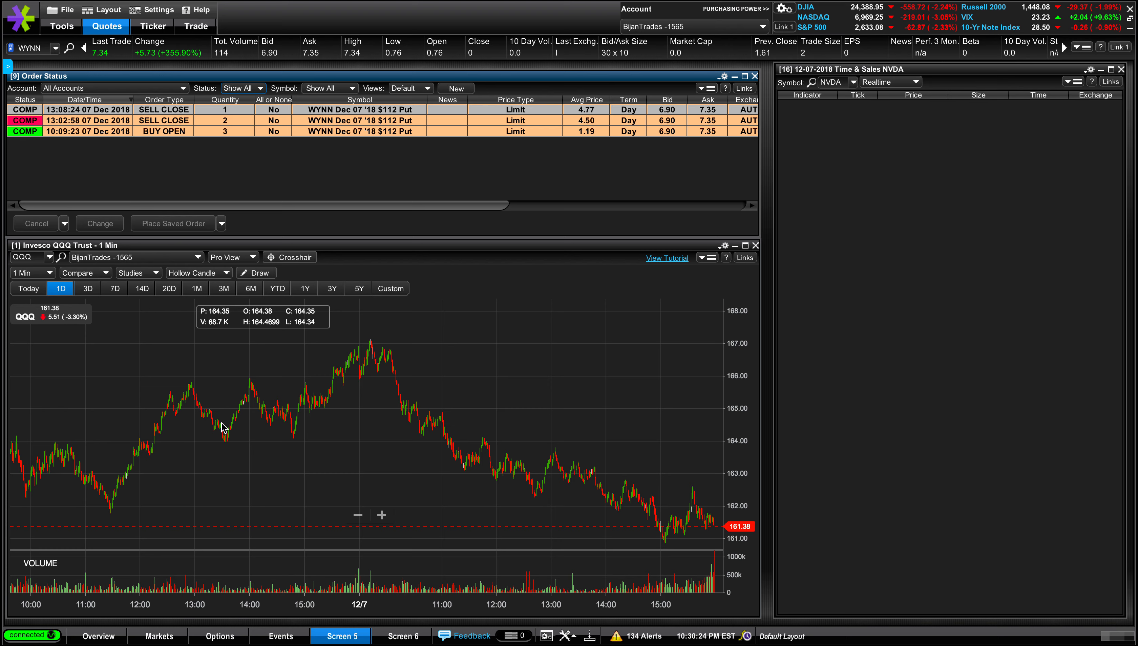
pyautogui.moveTo(77, 494)
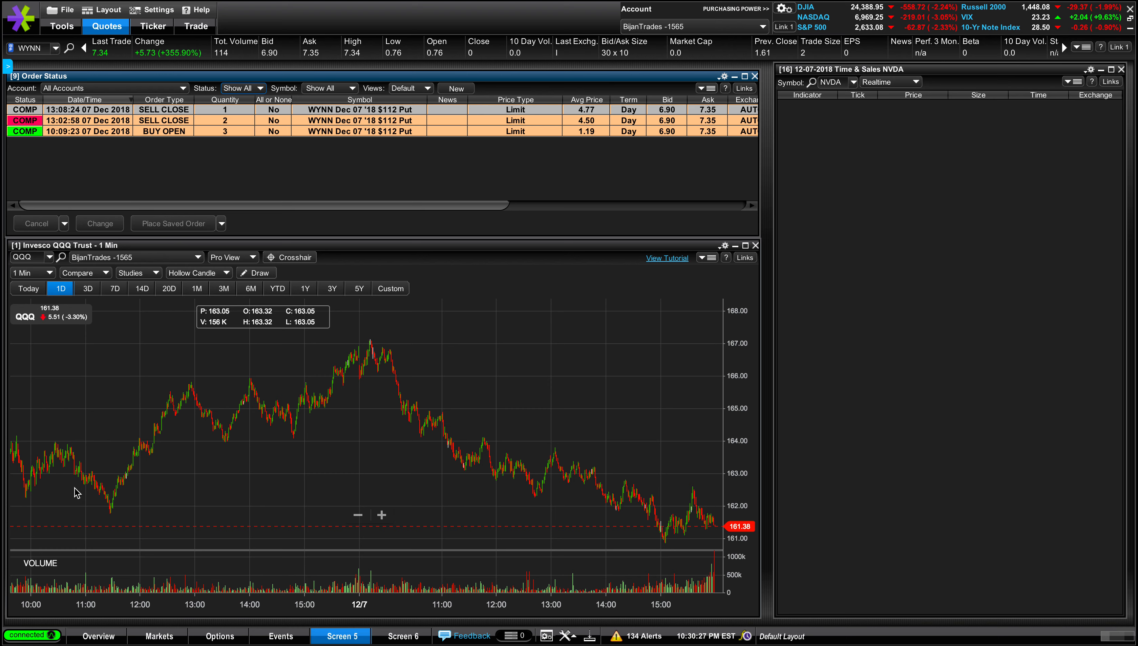
pyautogui.moveTo(45, 478)
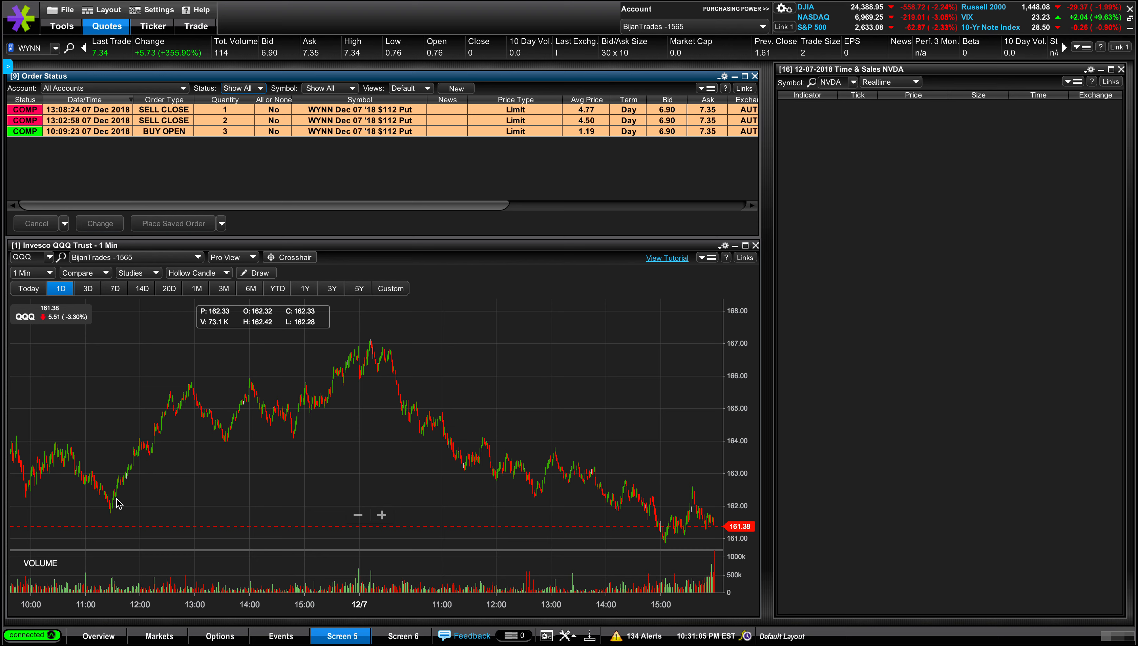
pyautogui.moveTo(144, 451)
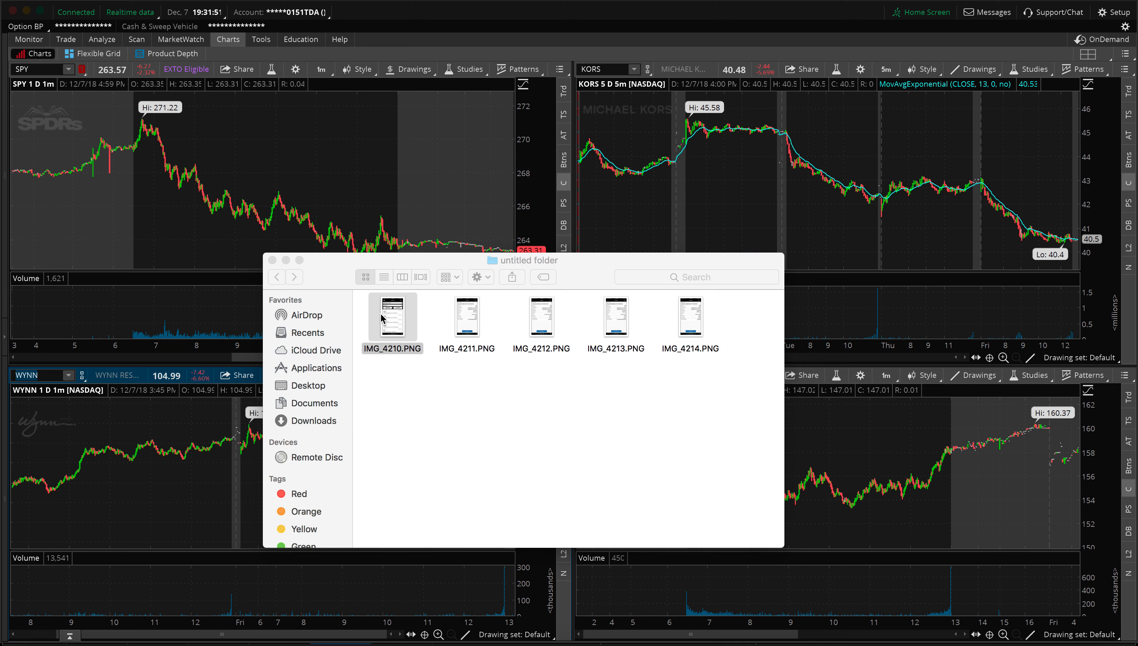
pyautogui.doubleClick(393, 314)
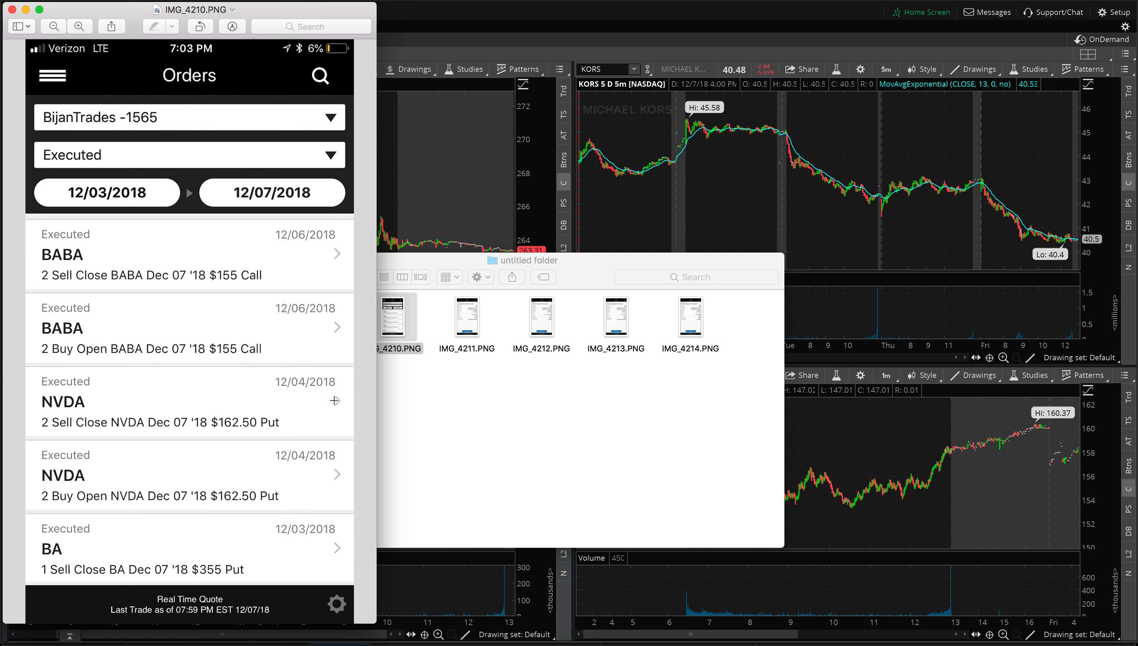
pyautogui.moveTo(133, 333)
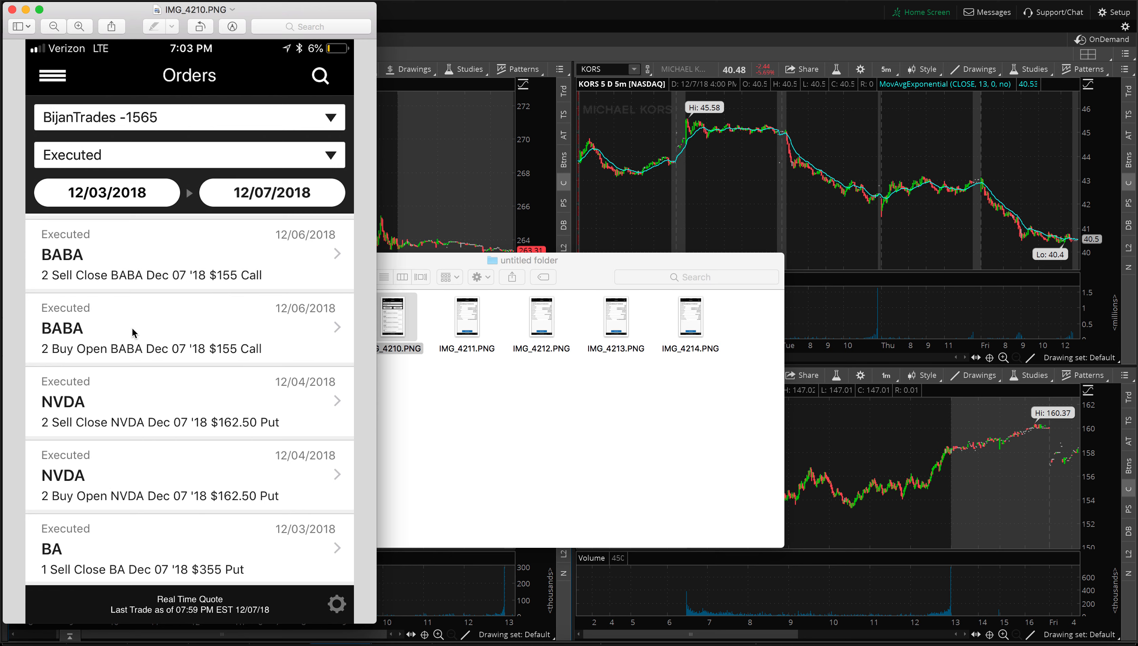
pyautogui.moveTo(168, 289)
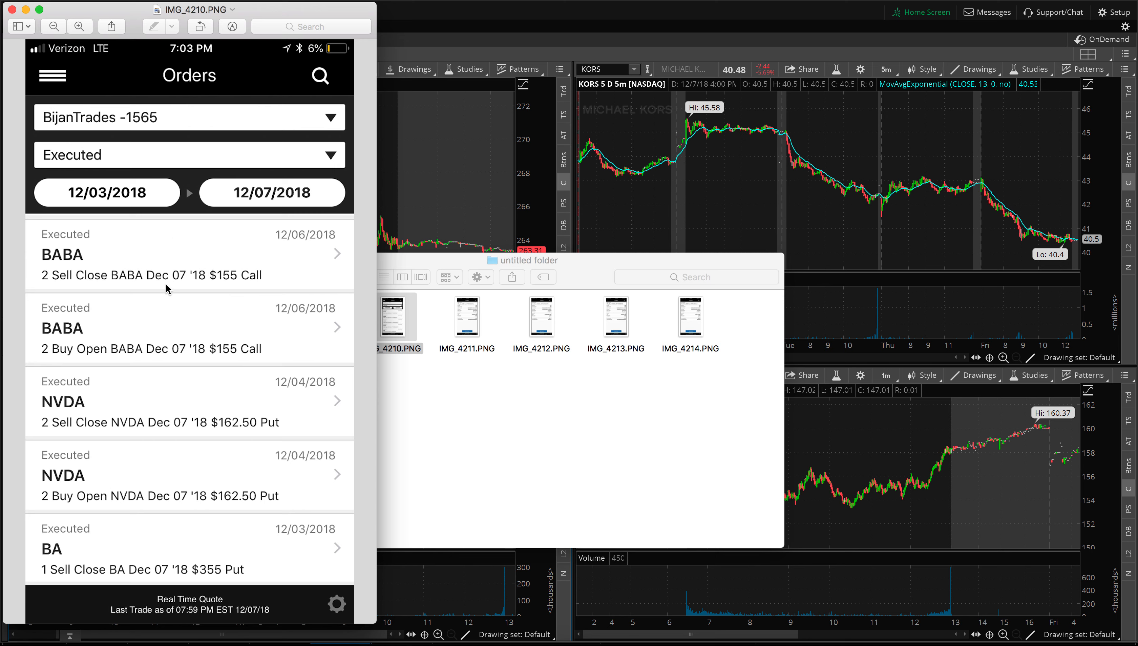
pyautogui.moveTo(198, 280)
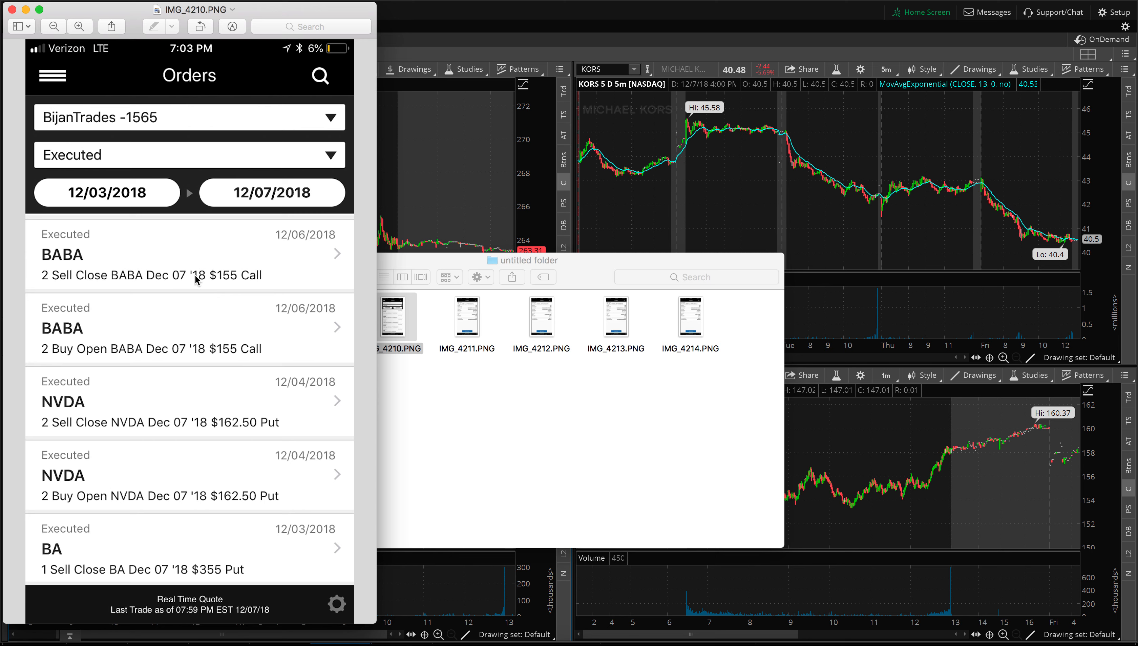
pyautogui.moveTo(283, 301)
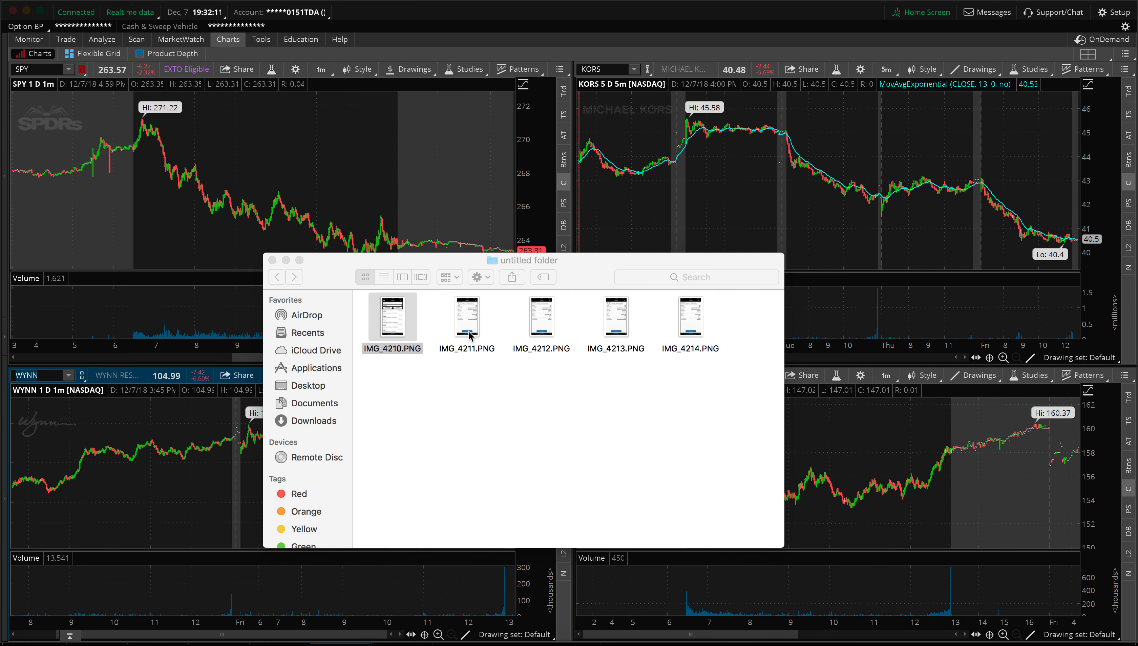
pyautogui.doubleClick(467, 317)
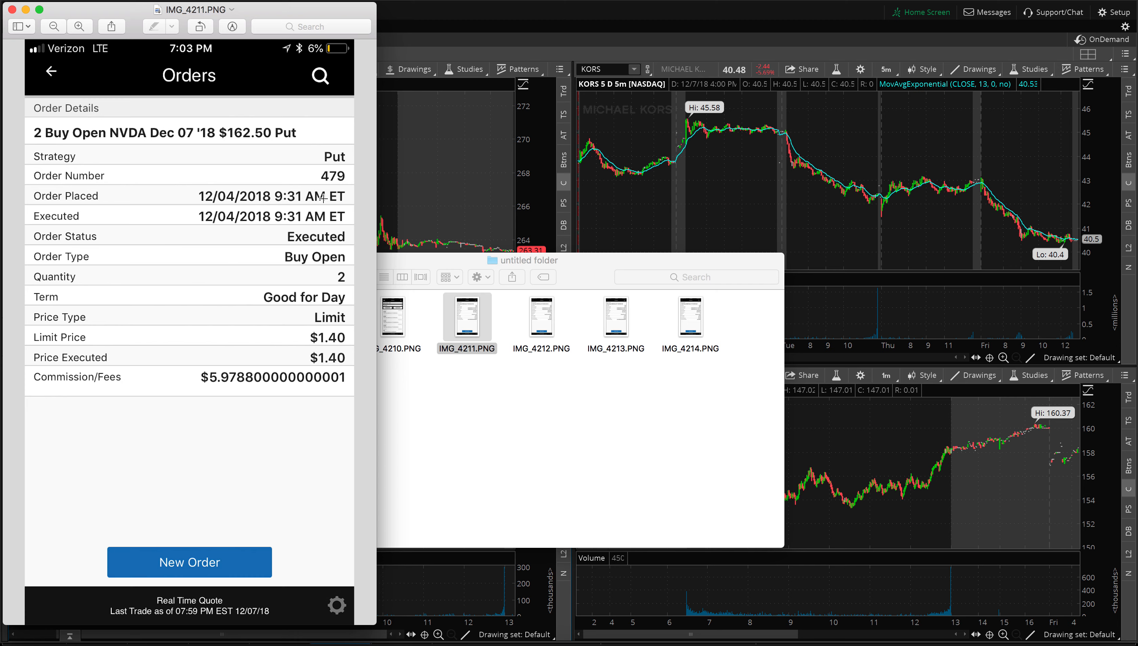
pyautogui.moveTo(658, 160)
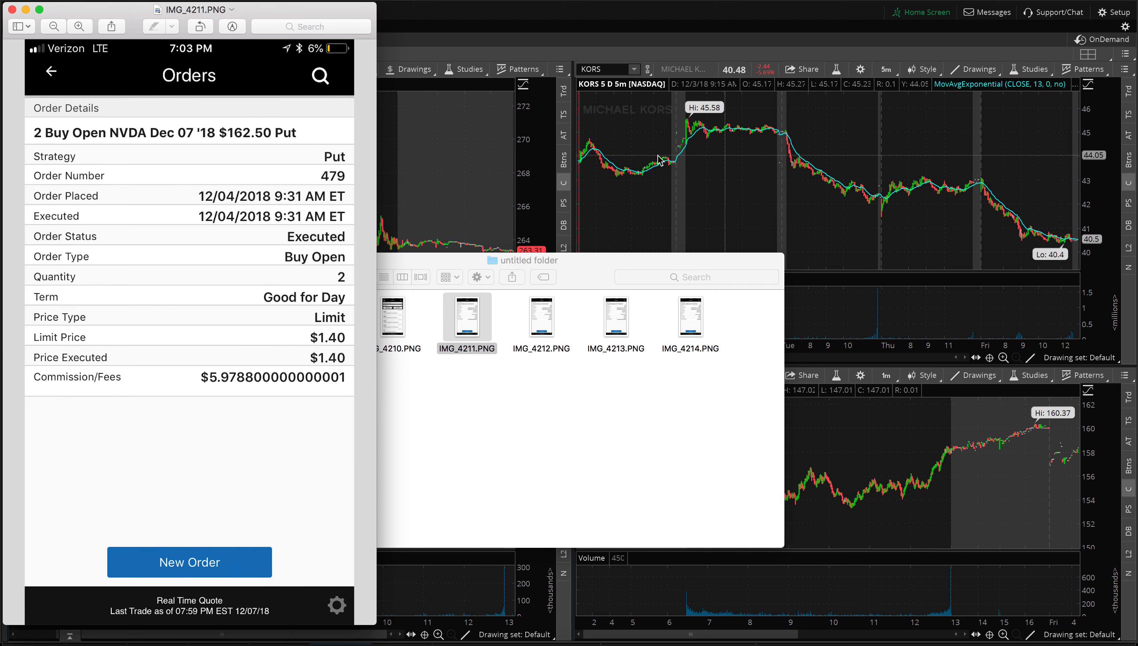
pyautogui.moveTo(723, 190)
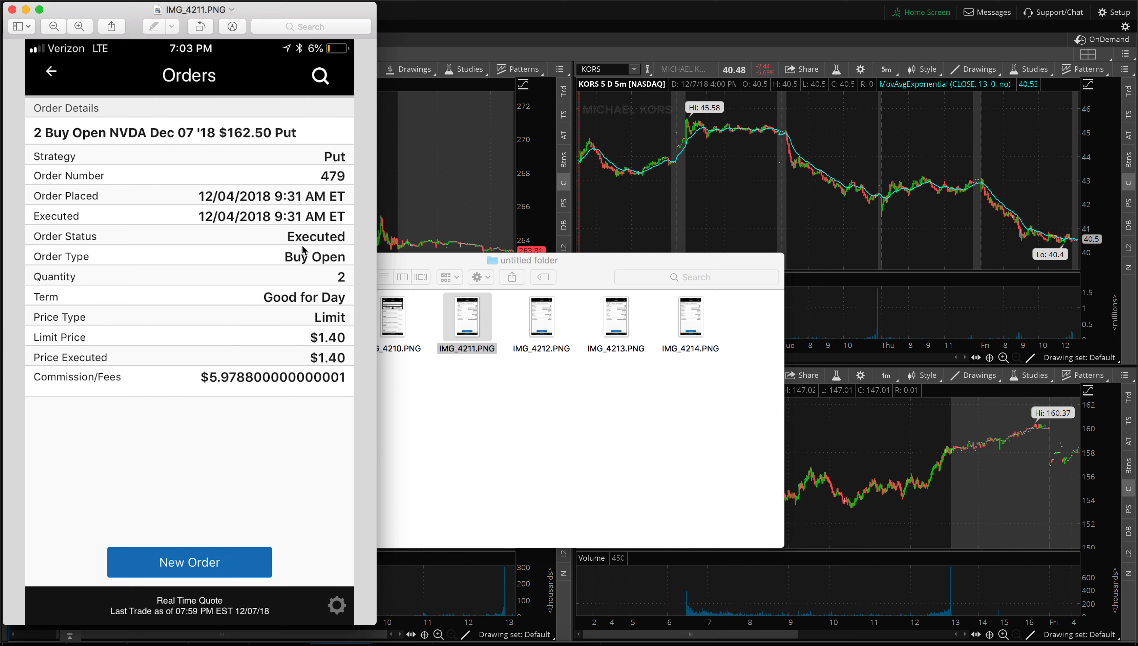
pyautogui.moveTo(336, 288)
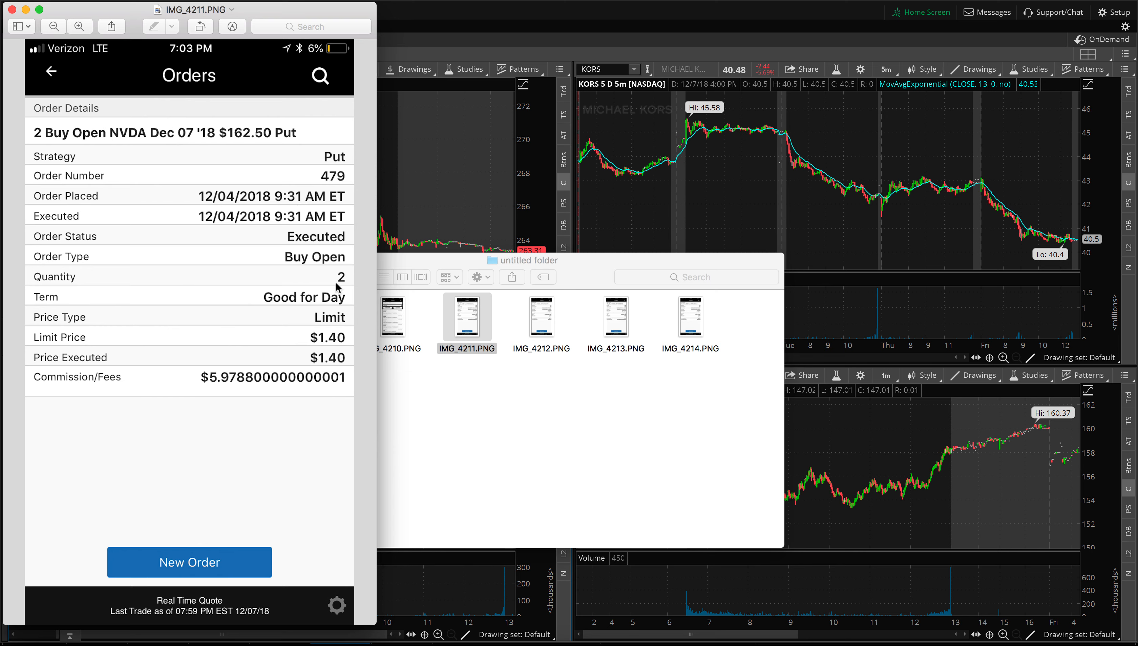
pyautogui.moveTo(323, 343)
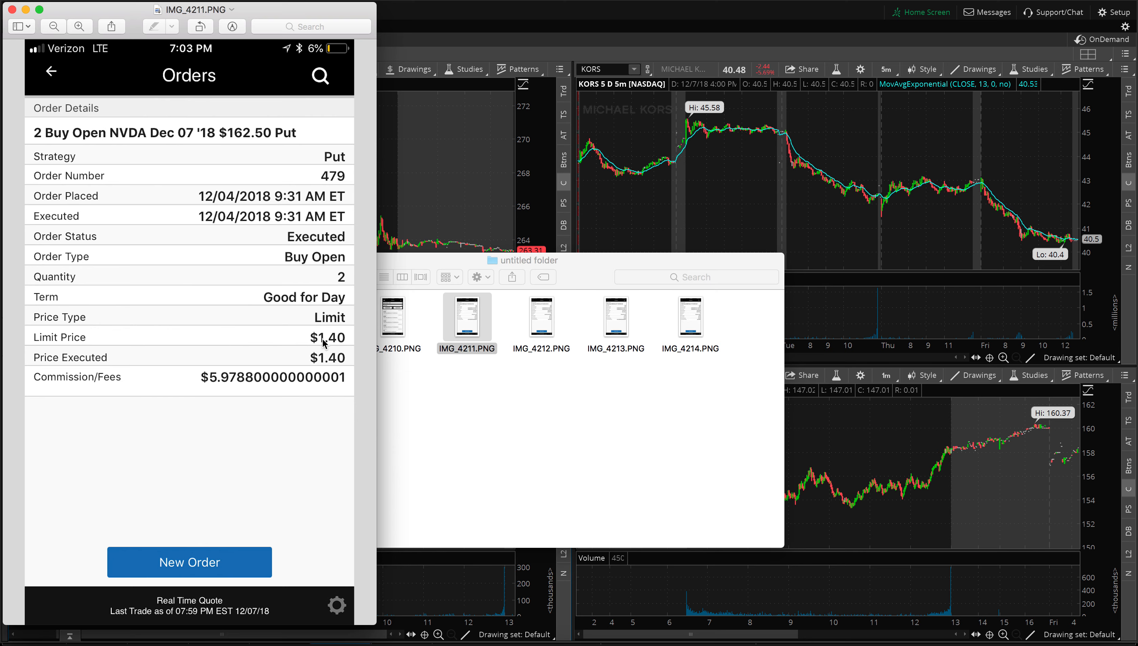
pyautogui.moveTo(331, 347)
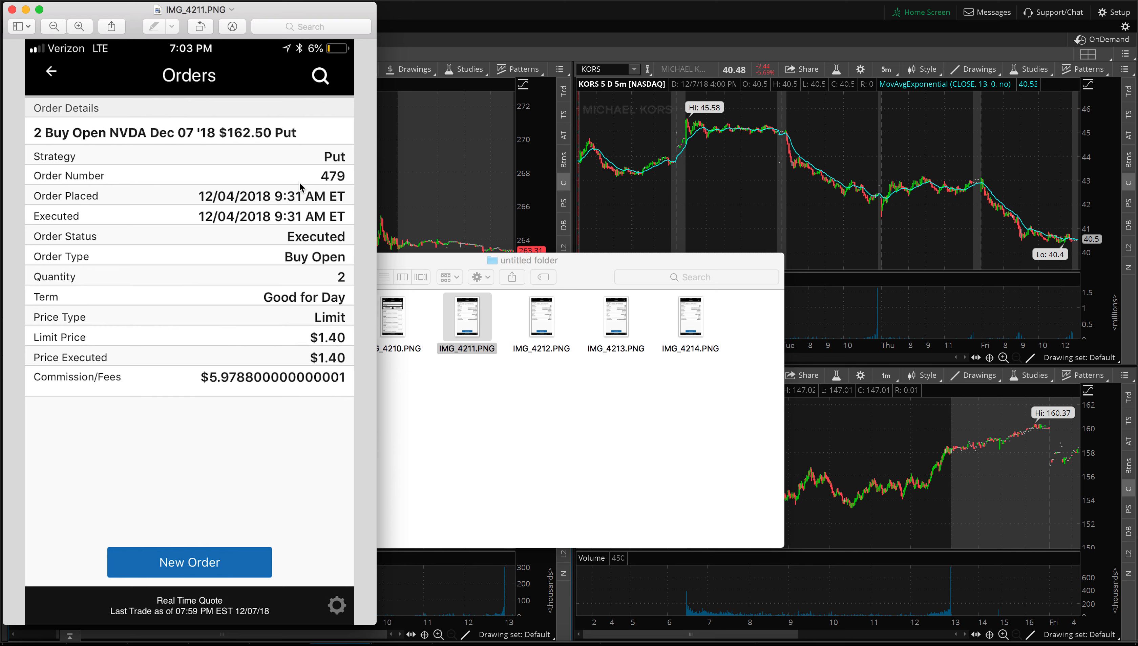
pyautogui.moveTo(322, 253)
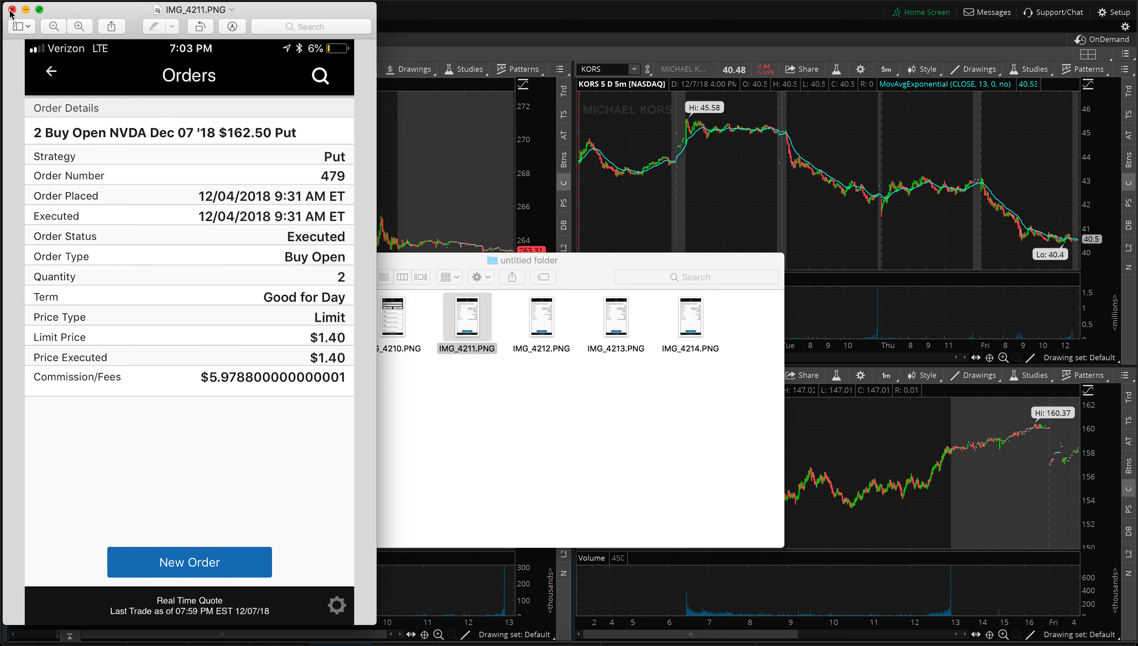
# - Compare the $2.14 sell-to-close beside the $1.40 buy, then close the sell-to-close screenshot
pyautogui.click(540, 317)
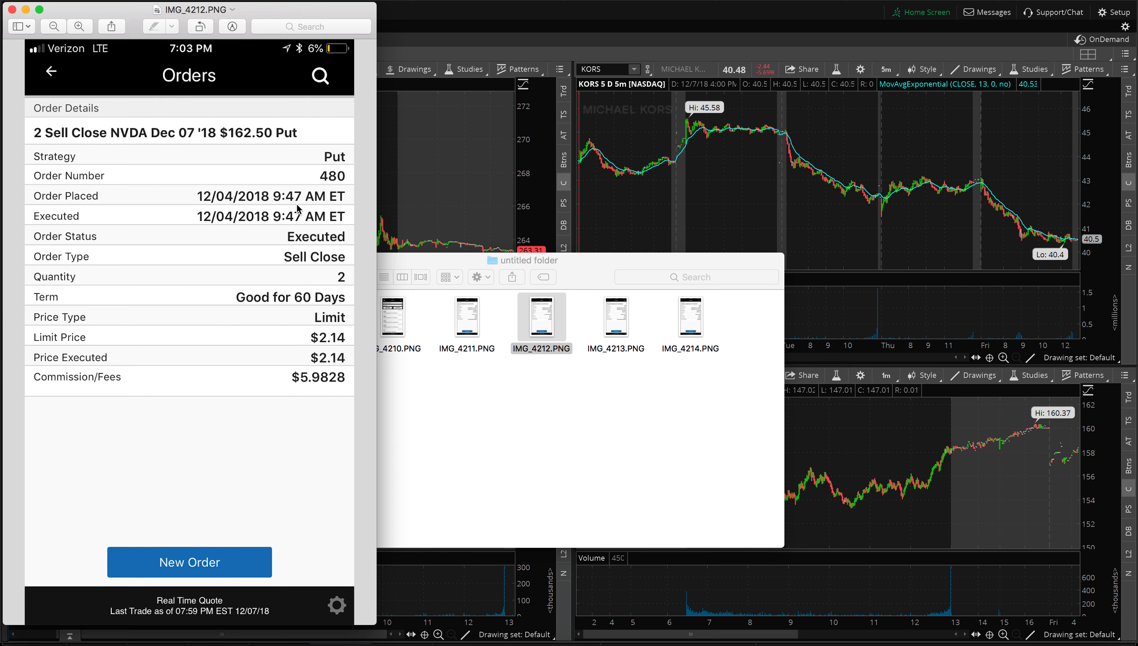
pyautogui.moveTo(322, 348)
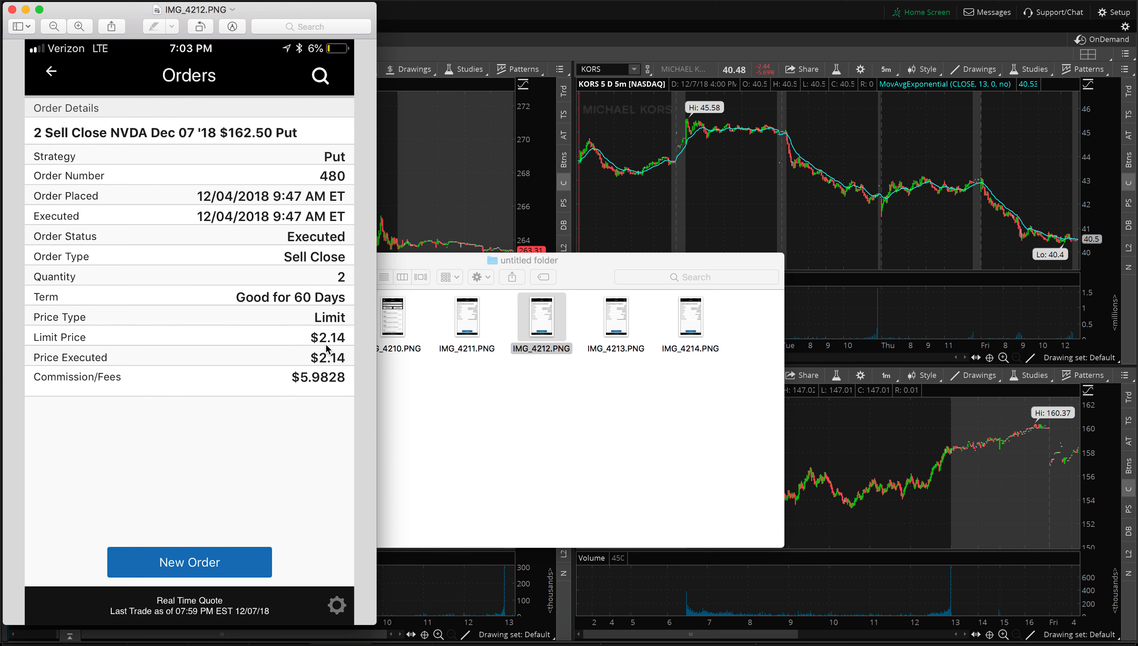
pyautogui.moveTo(289, 33)
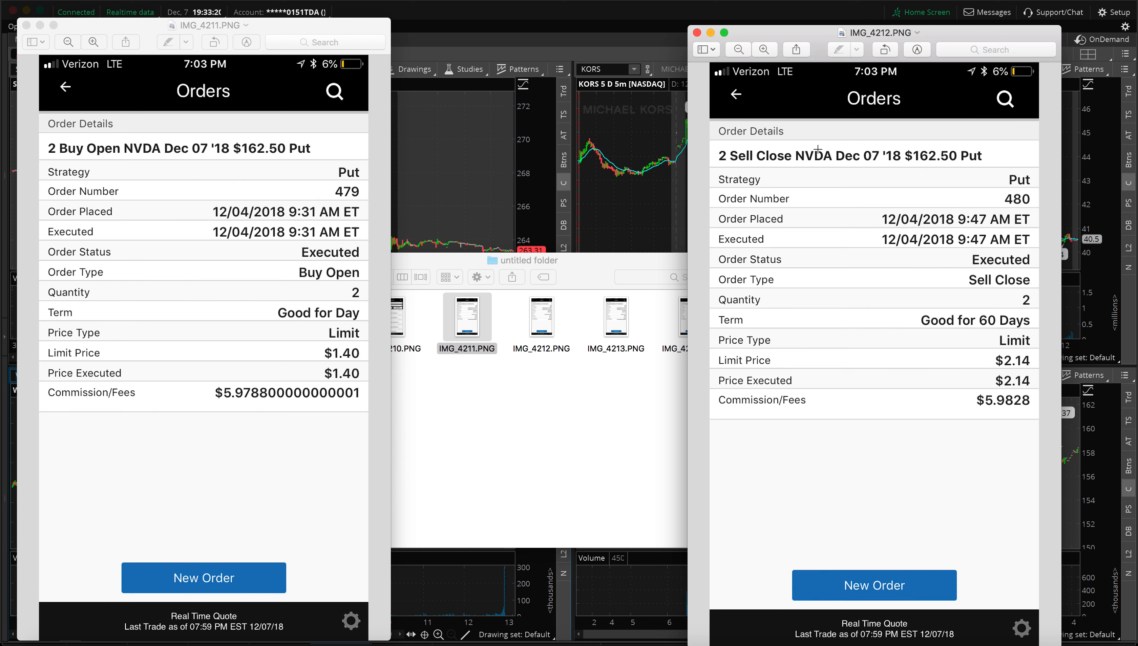
pyautogui.moveTo(363, 366)
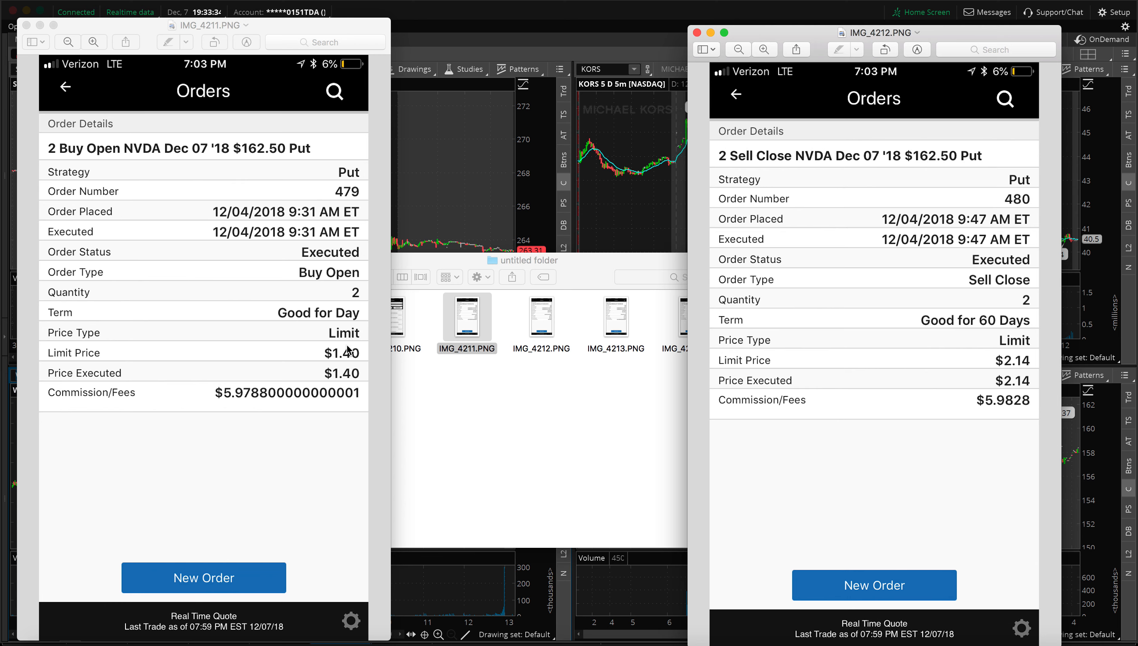
pyautogui.moveTo(347, 381)
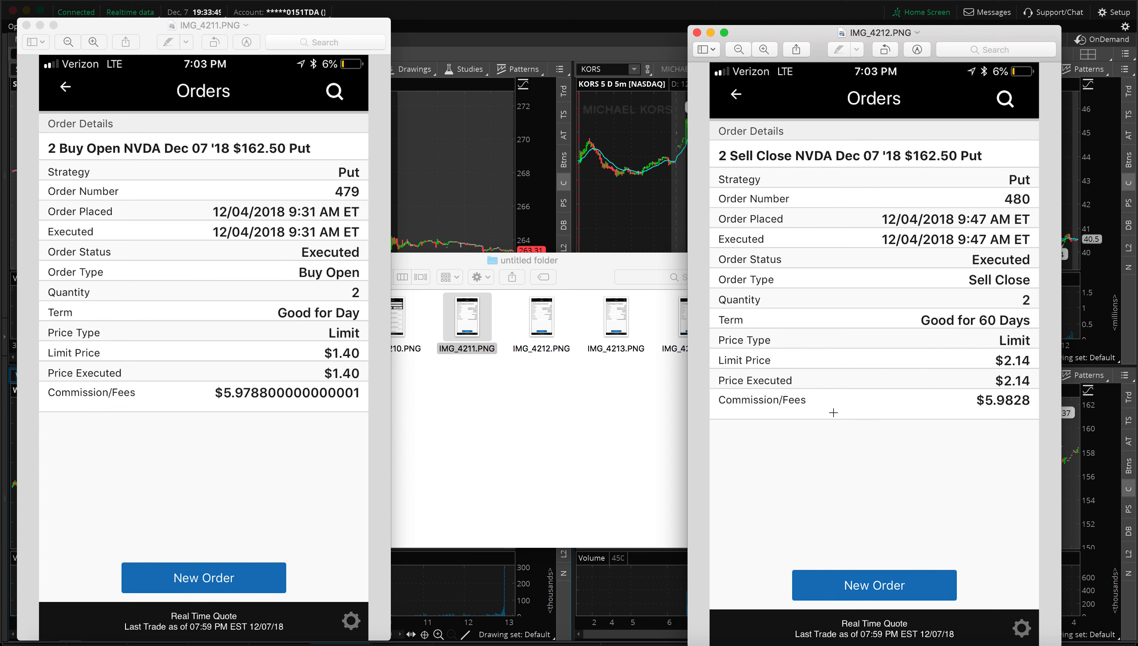
pyautogui.moveTo(714, 414)
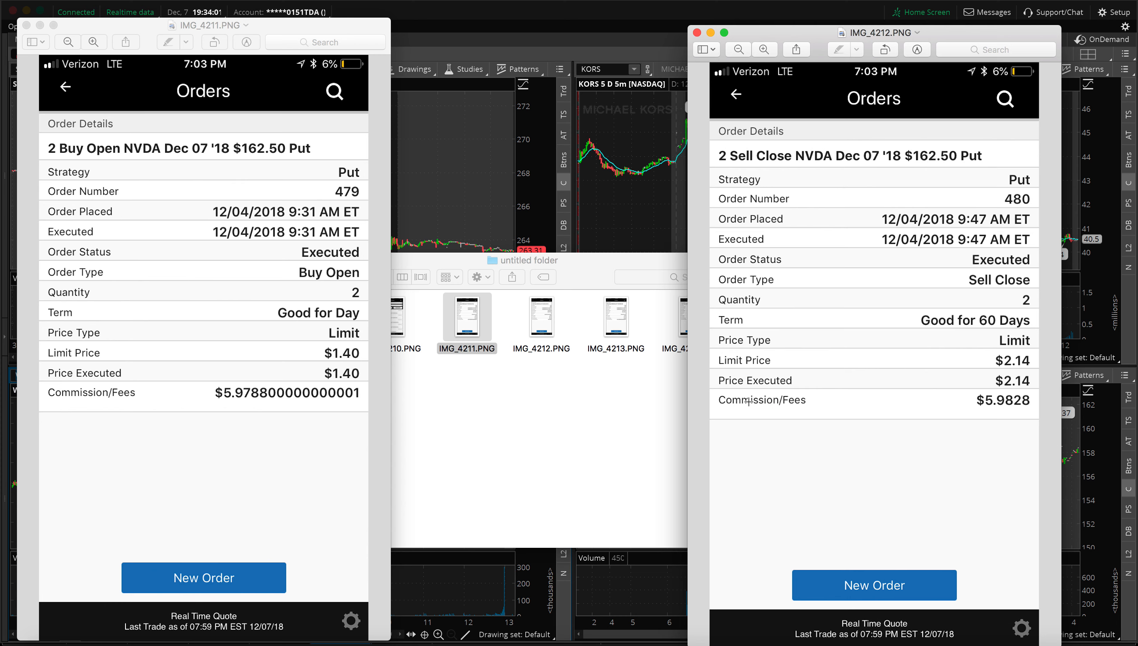
pyautogui.moveTo(354, 354)
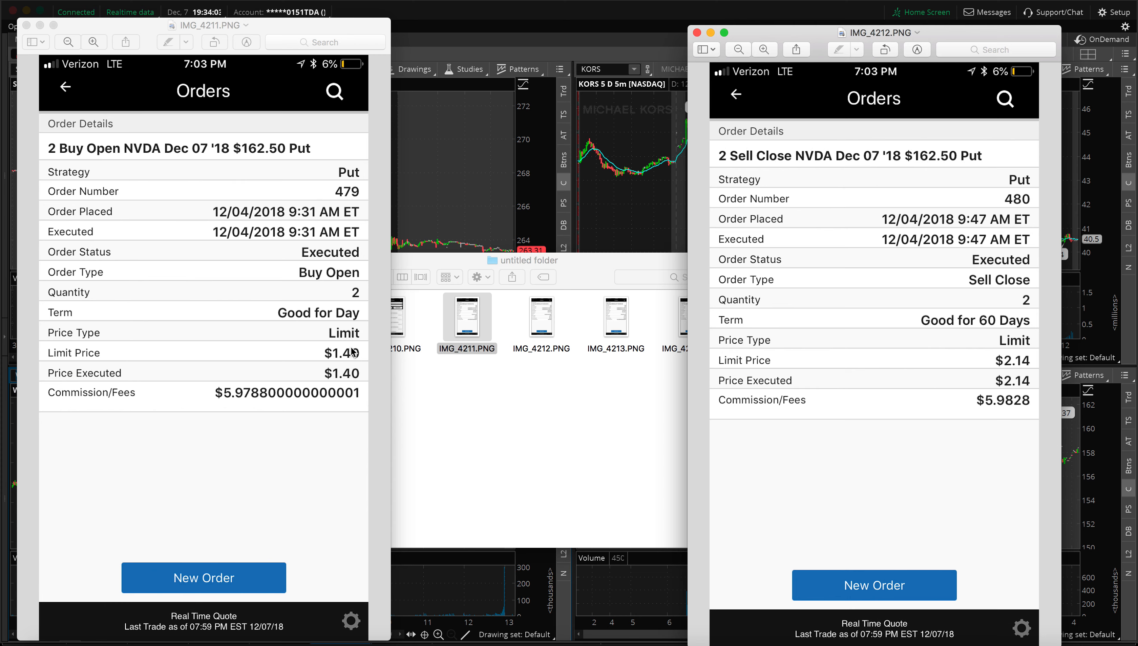
pyautogui.moveTo(352, 363)
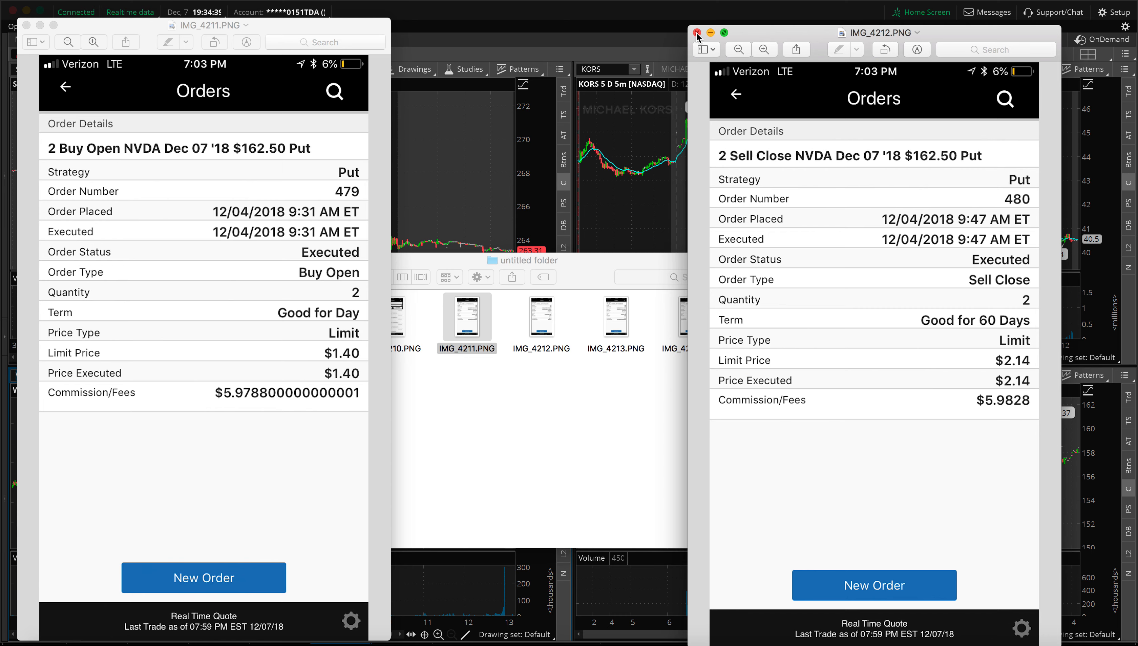
pyautogui.click(698, 33)
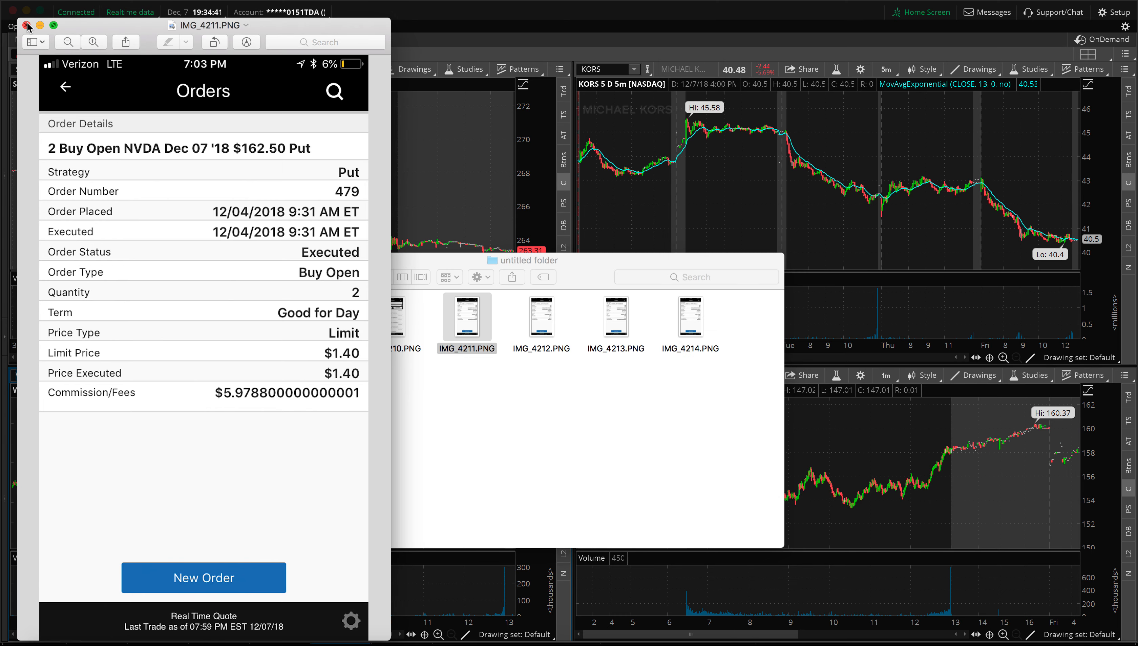
# - Close the remaining screenshot and set the NVDA 1-minute chart to a 5-day interval
pyautogui.click(27, 25)
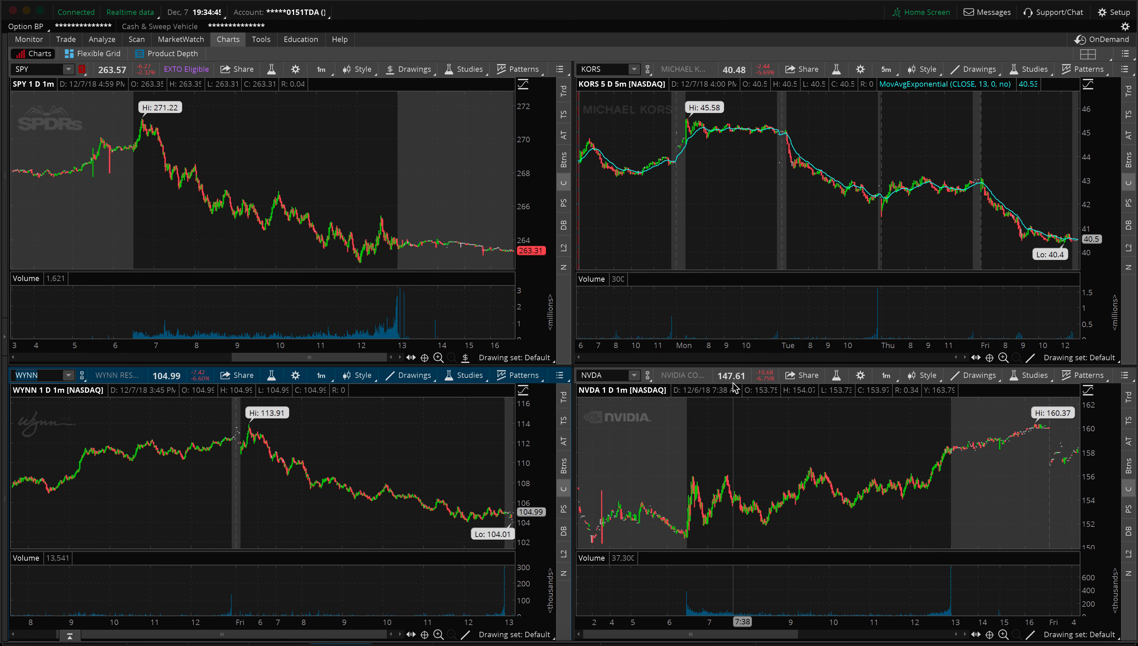
pyautogui.click(884, 376)
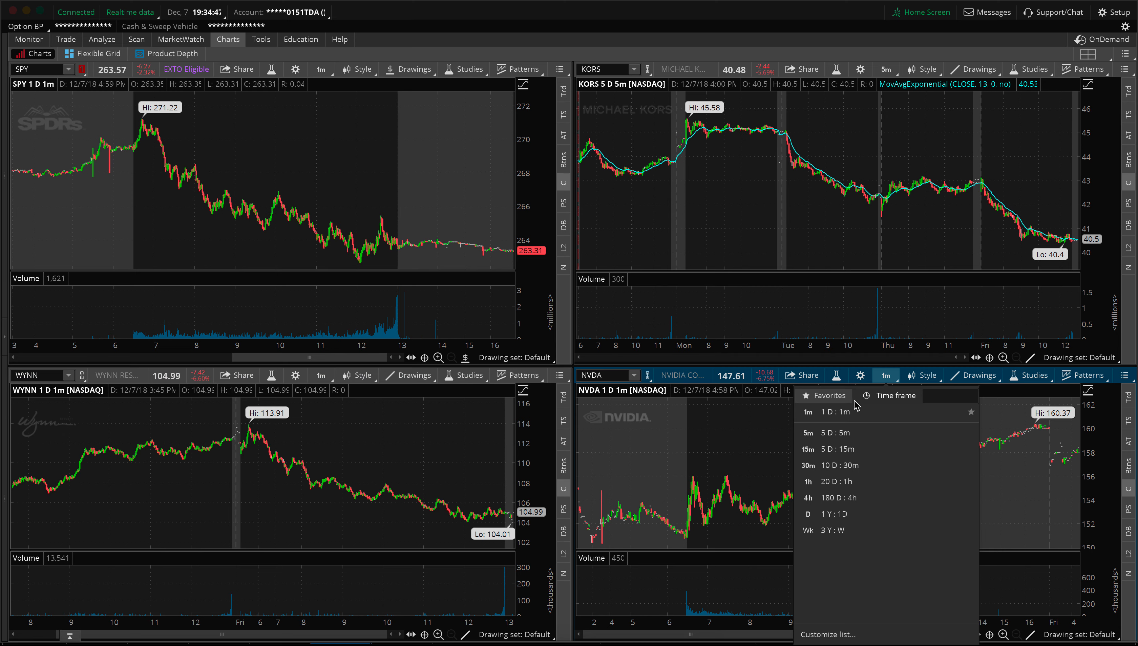
pyautogui.click(892, 395)
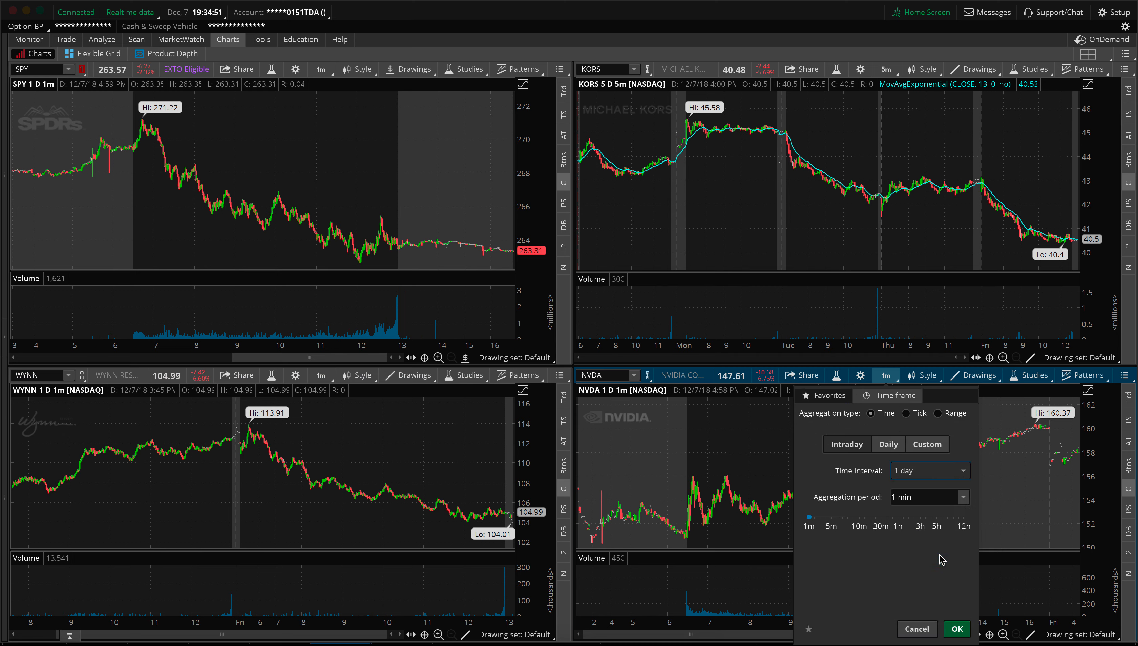
pyautogui.click(955, 629)
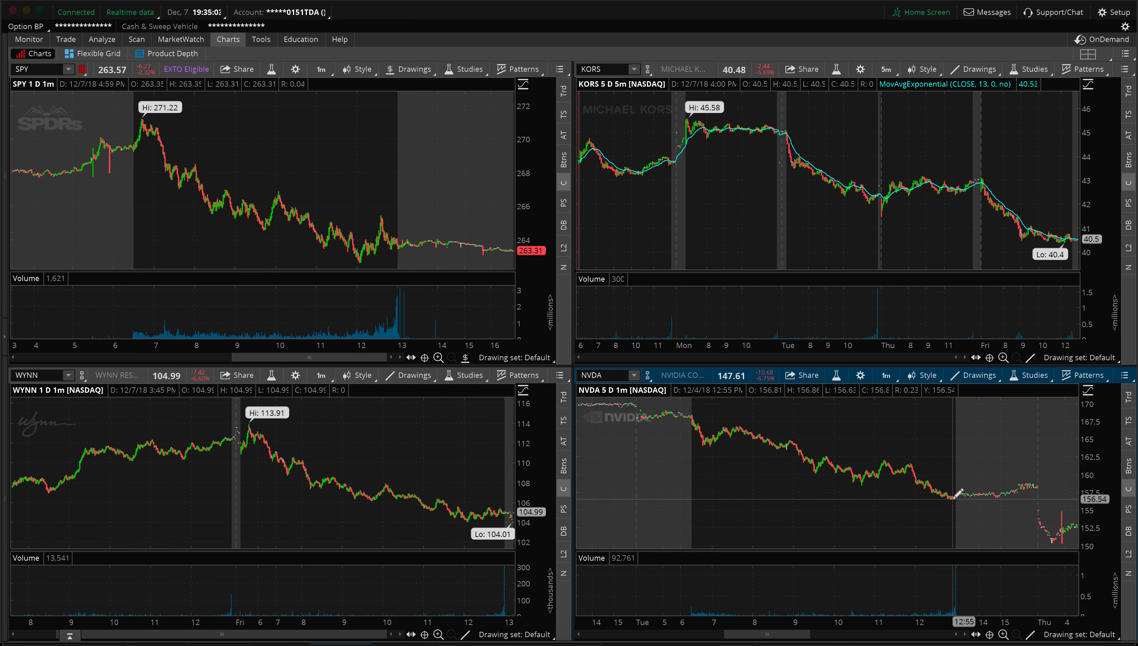
pyautogui.moveTo(882, 516)
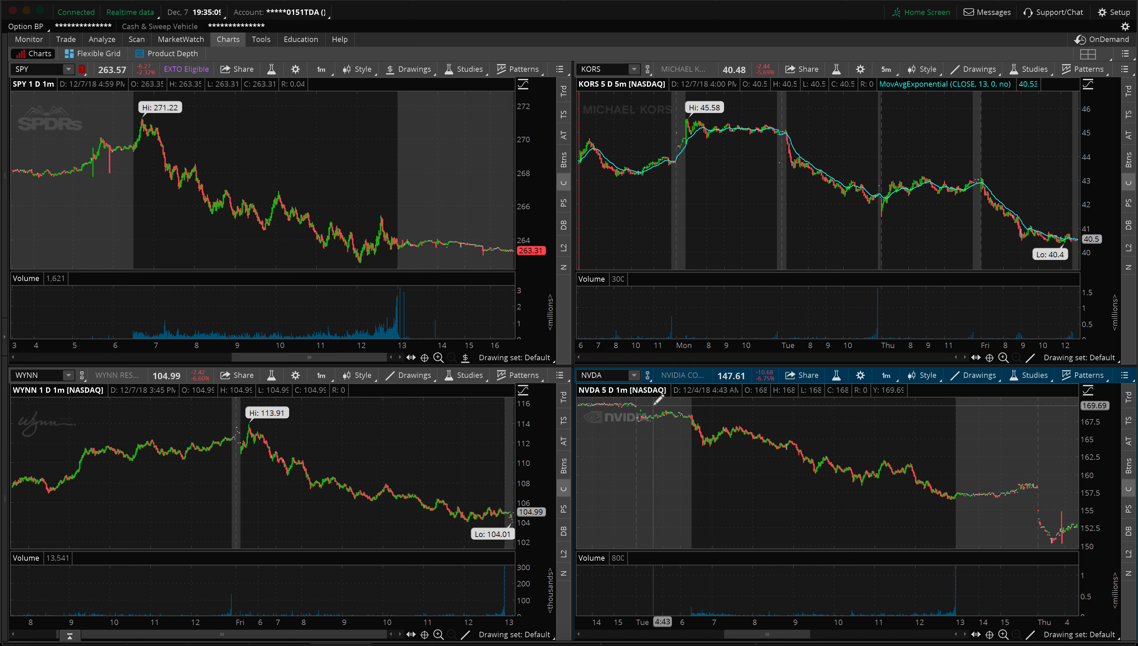
pyautogui.moveTo(727, 454)
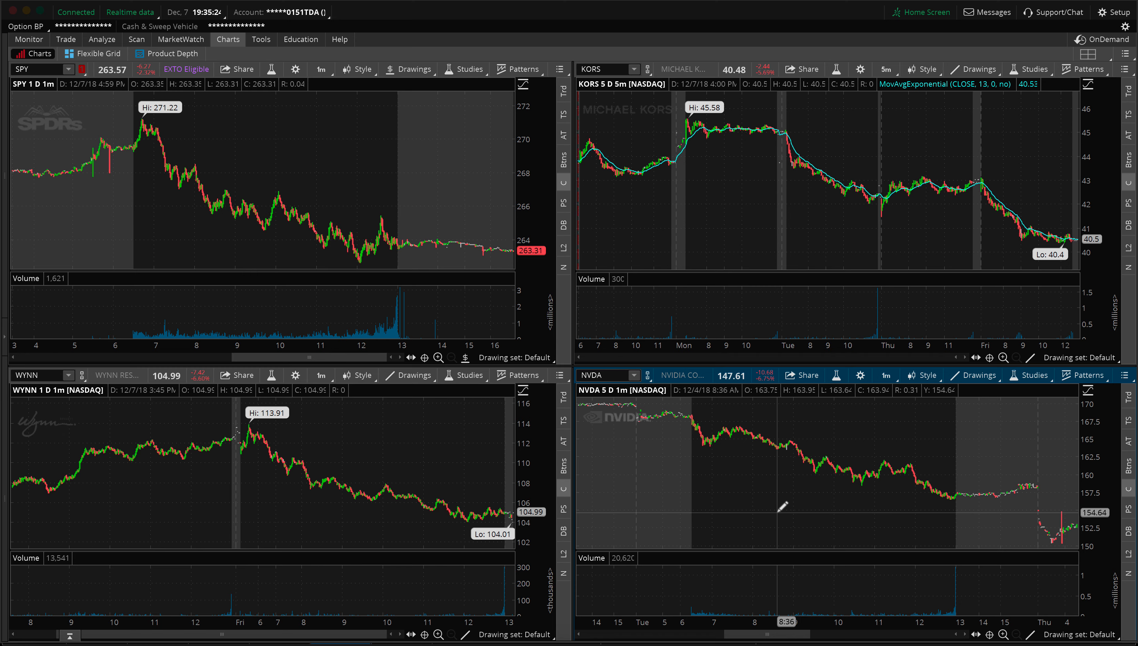
pyautogui.moveTo(715, 462)
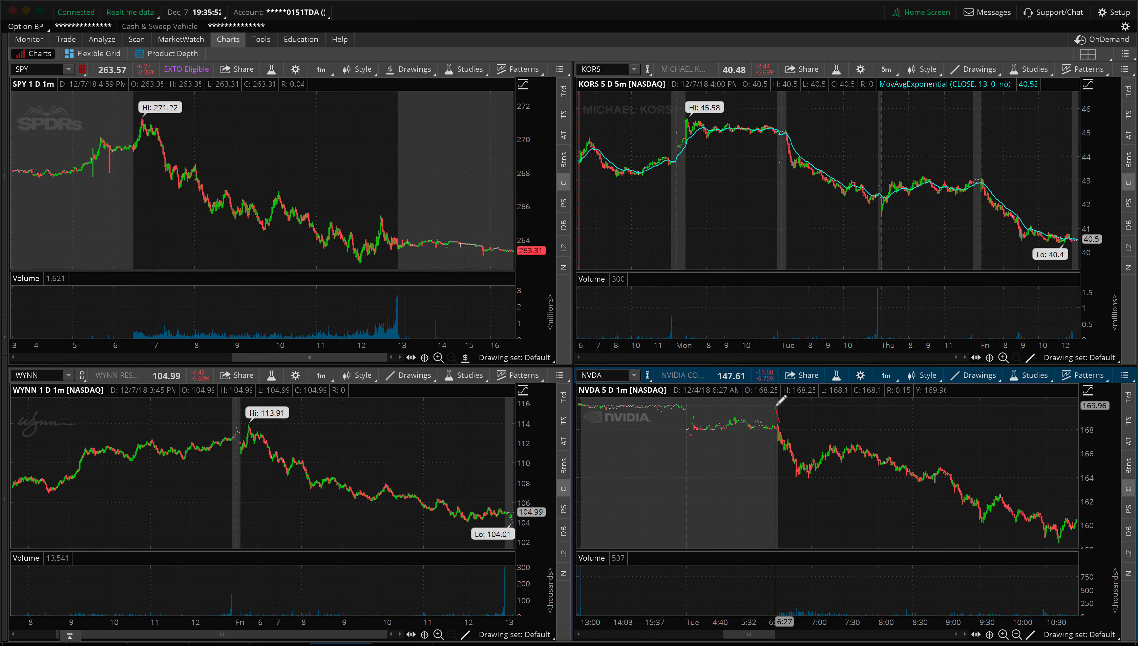
pyautogui.moveTo(782, 442)
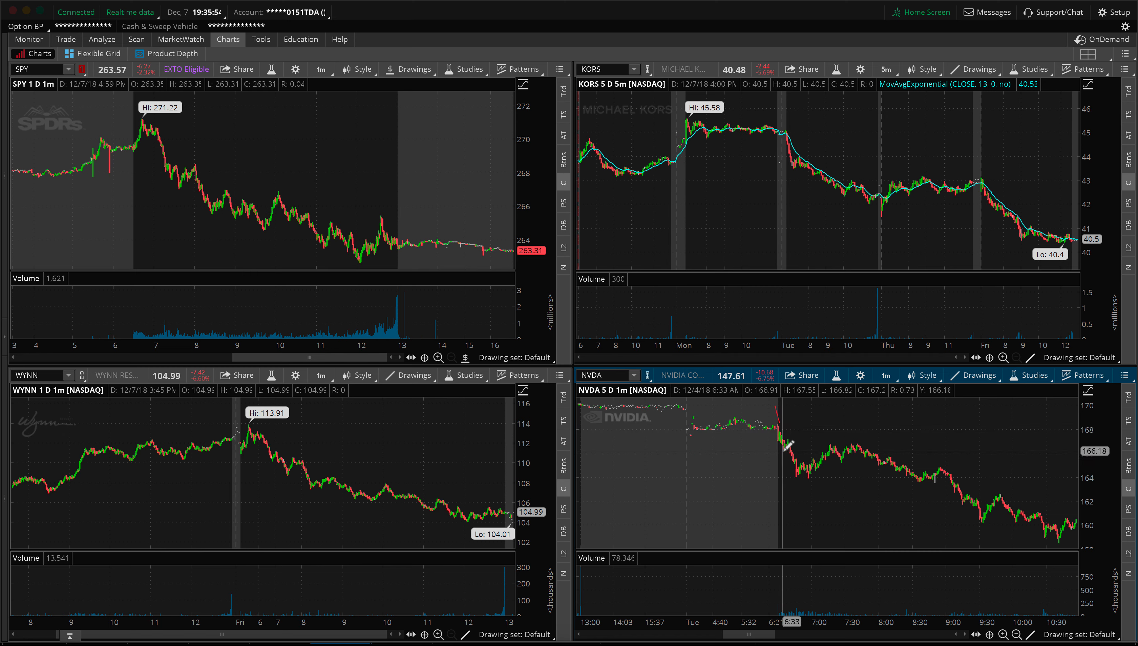
pyautogui.moveTo(807, 468)
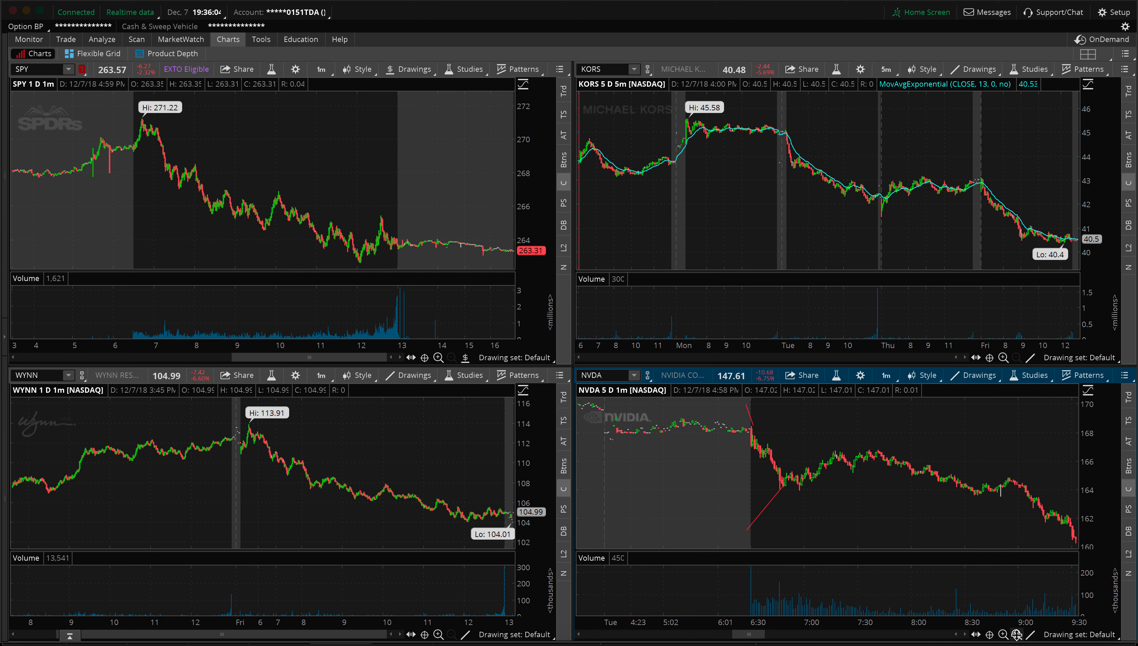
pyautogui.moveTo(1015, 620)
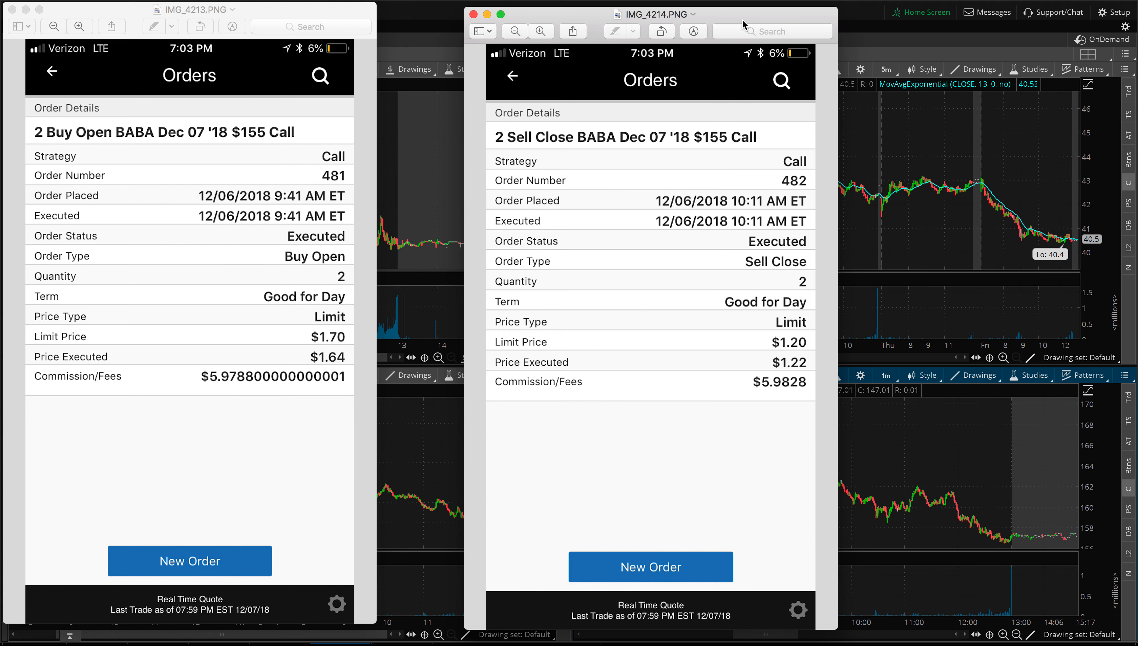
pyautogui.moveTo(311, 310)
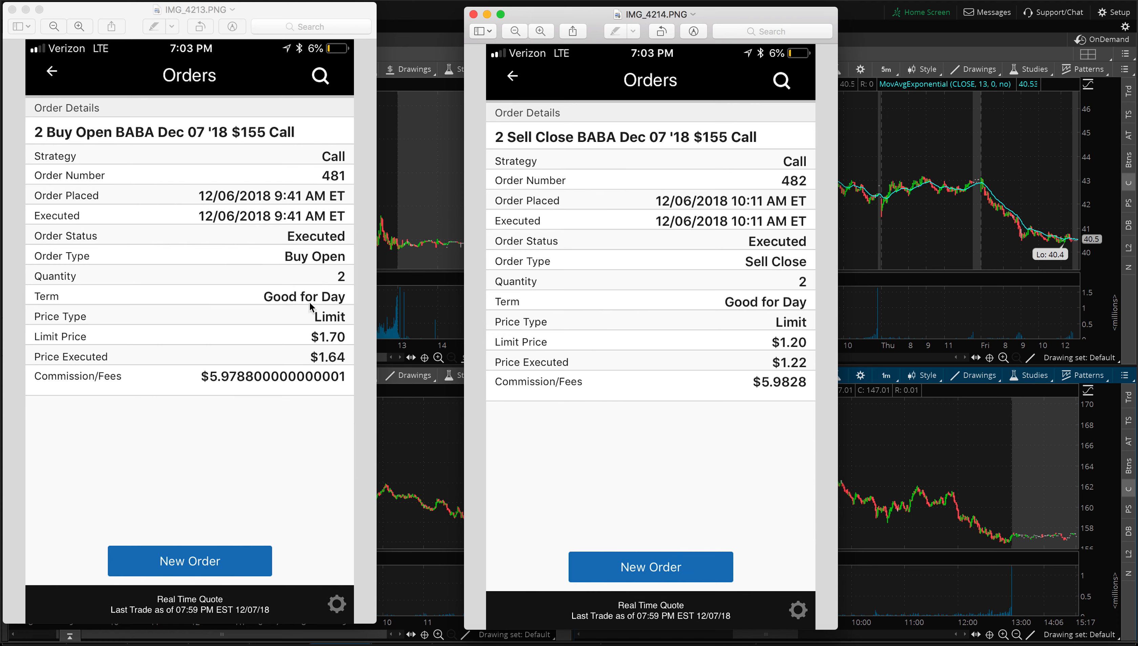
pyautogui.moveTo(342, 290)
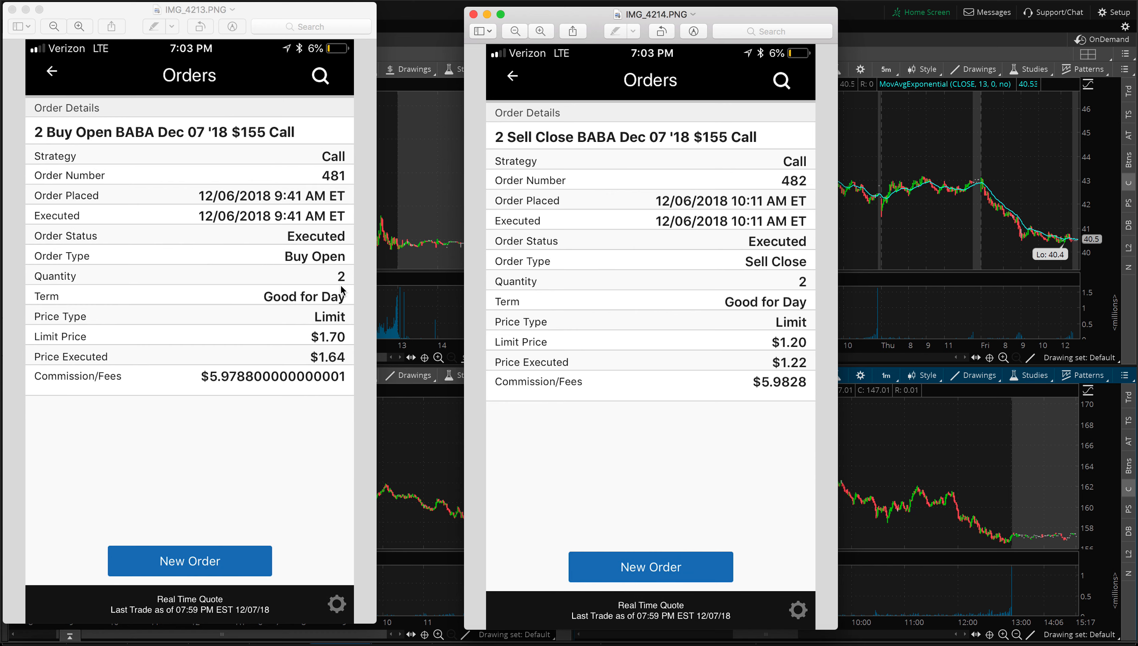
pyautogui.moveTo(342, 367)
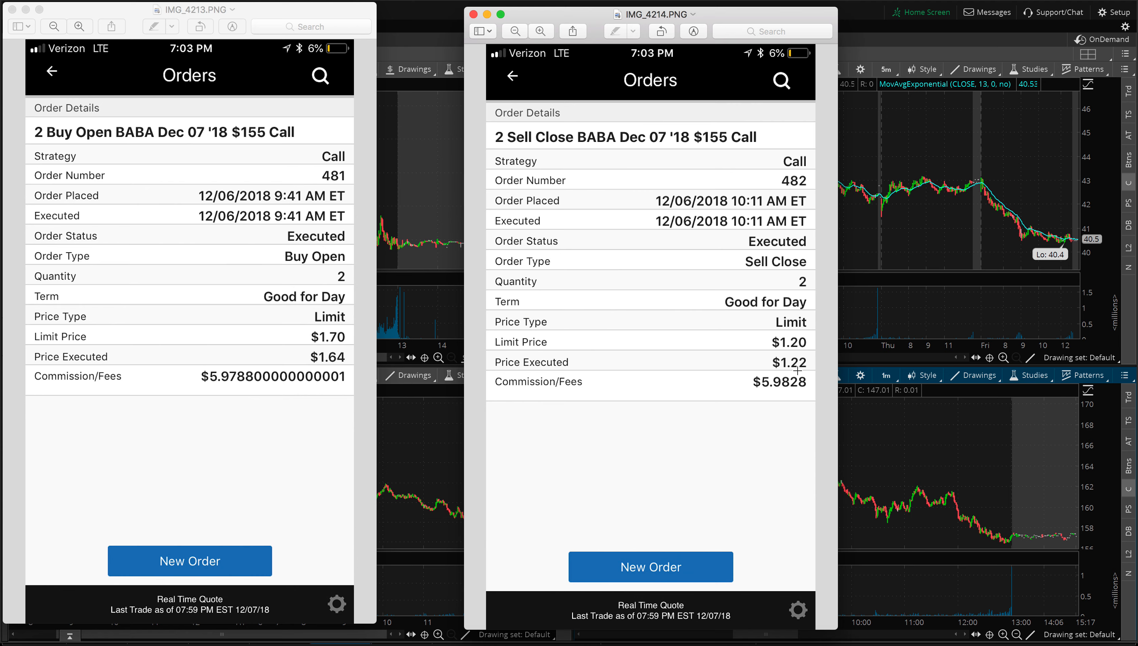
pyautogui.moveTo(528, 241)
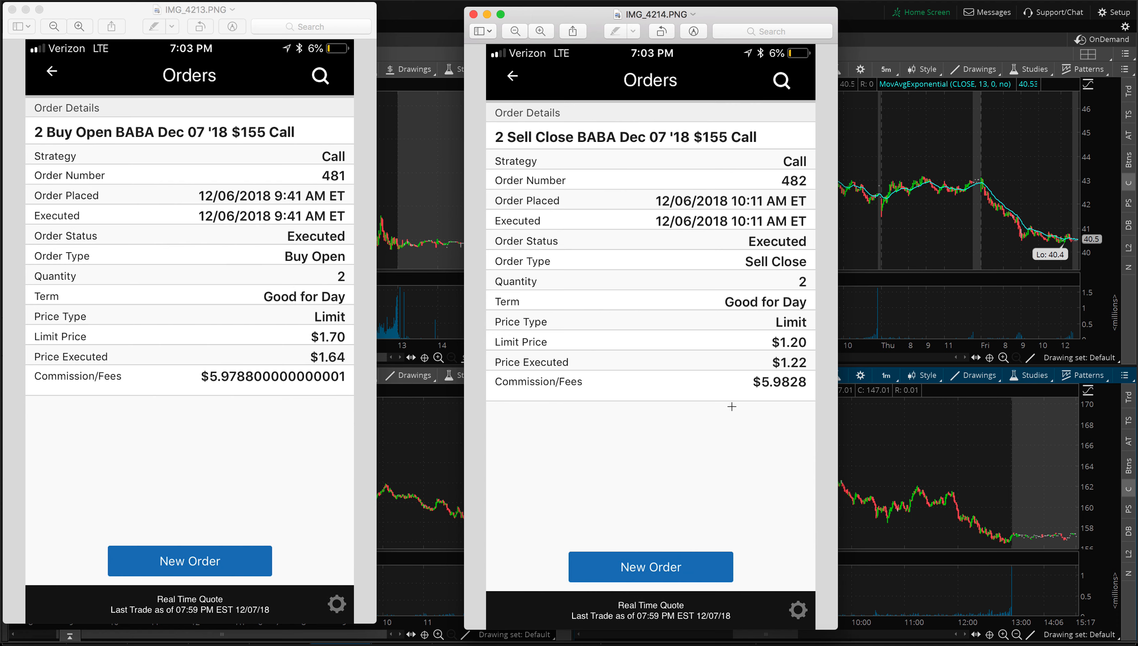
pyautogui.moveTo(588, 392)
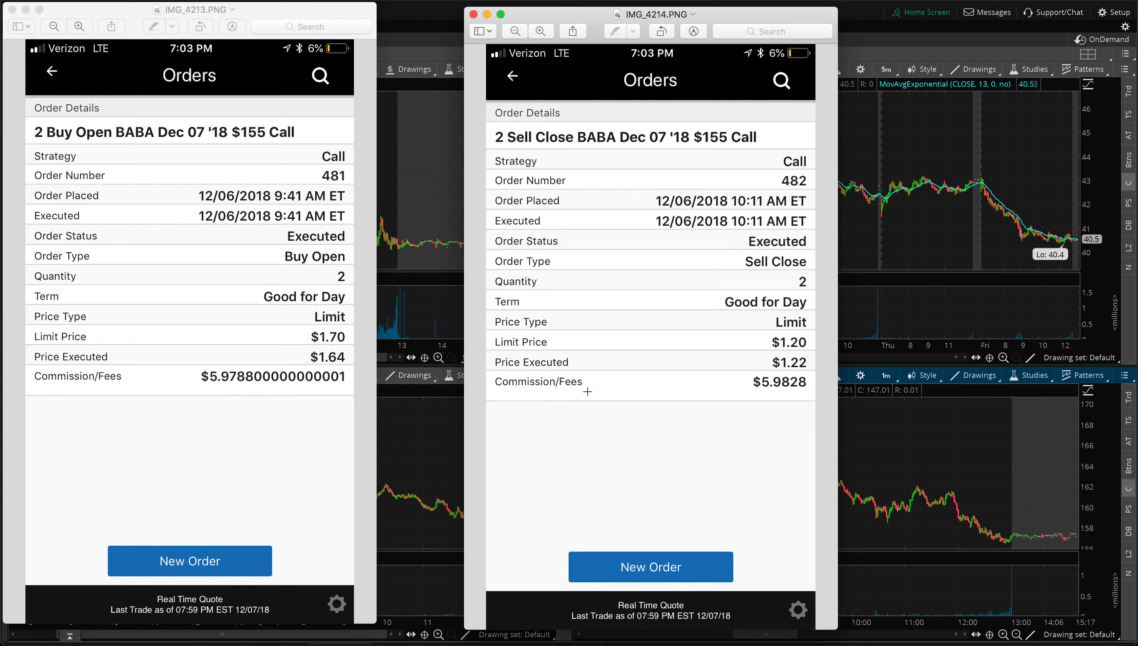
pyautogui.moveTo(276, 100)
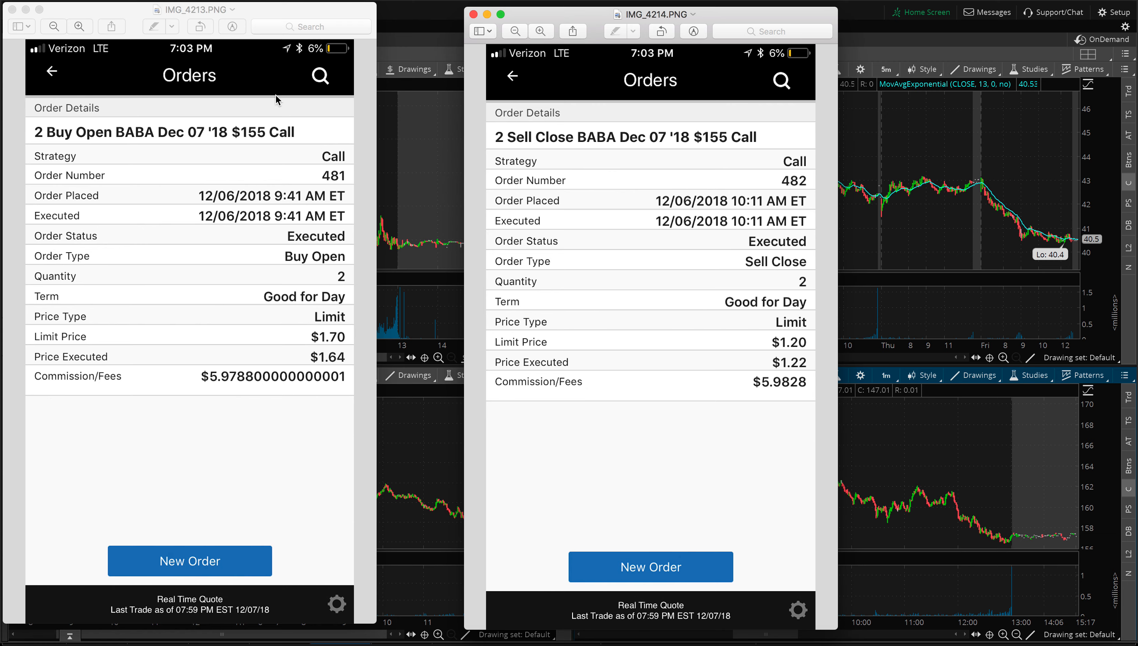
# - Close the IMG_4213 BABA buy-to-open screenshot, leaving the $1.22 sell-to-close open
pyautogui.click(12, 9)
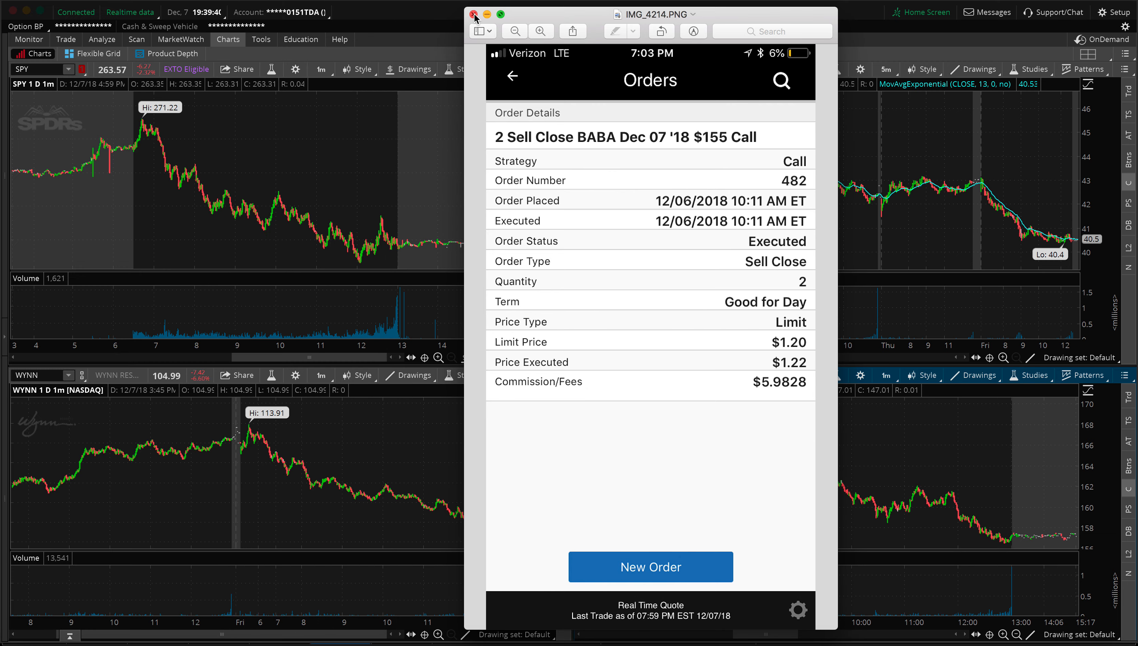
# - Close the BABA sell-to-close screenshot and reopen the IMG_4210 executed orders list
pyautogui.click(474, 13)
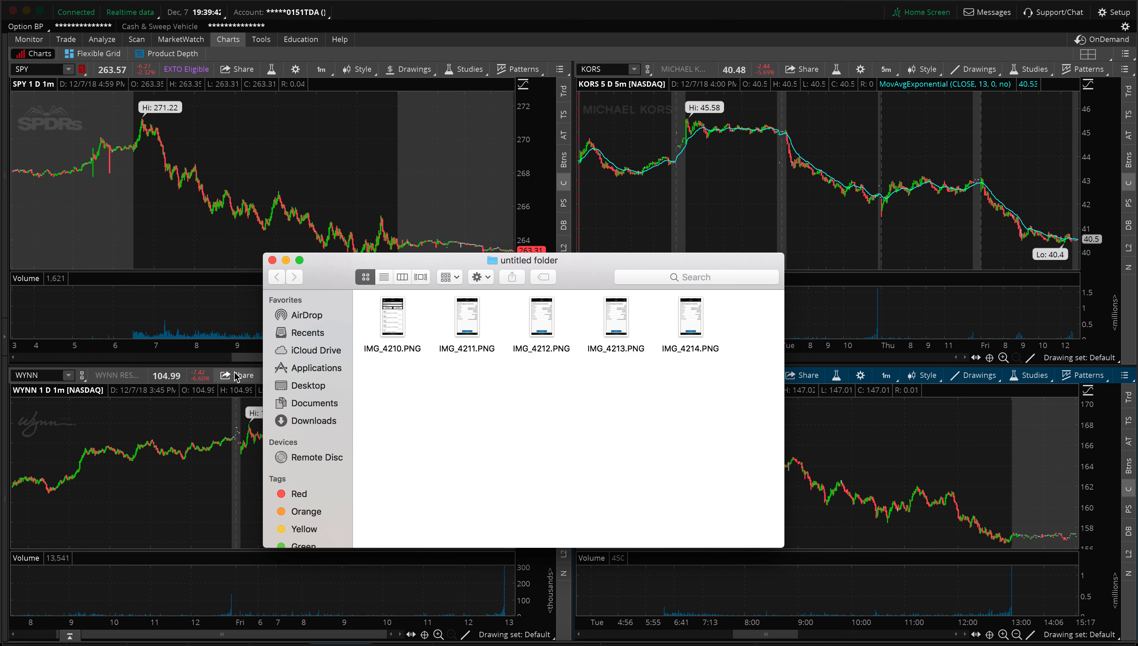
pyautogui.doubleClick(392, 317)
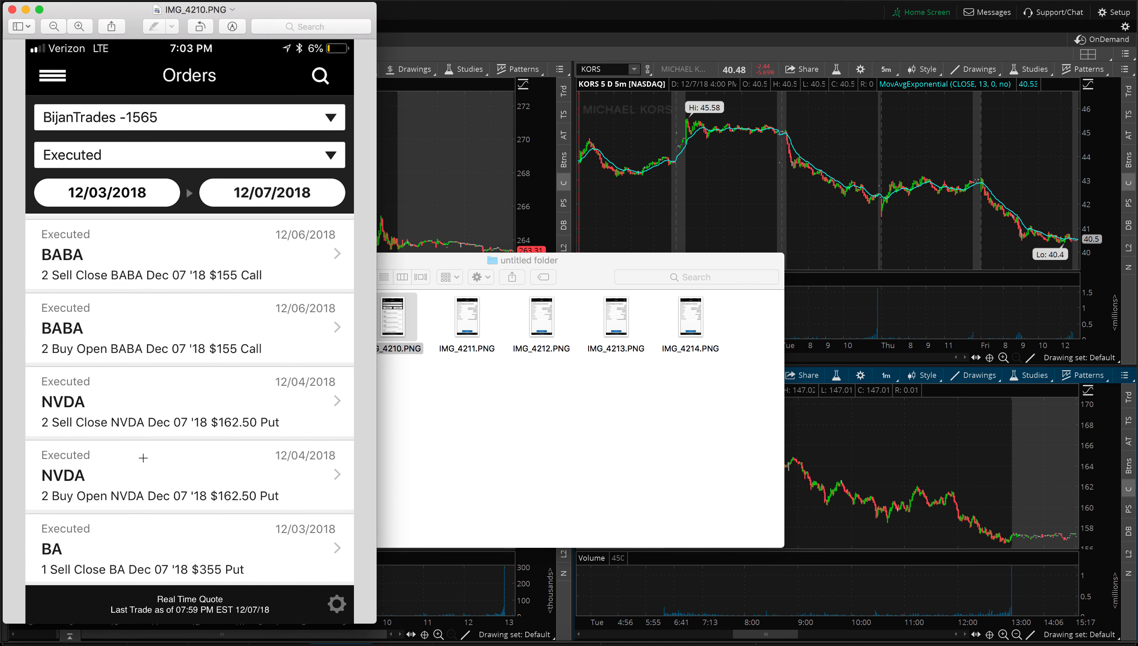
pyautogui.moveTo(164, 554)
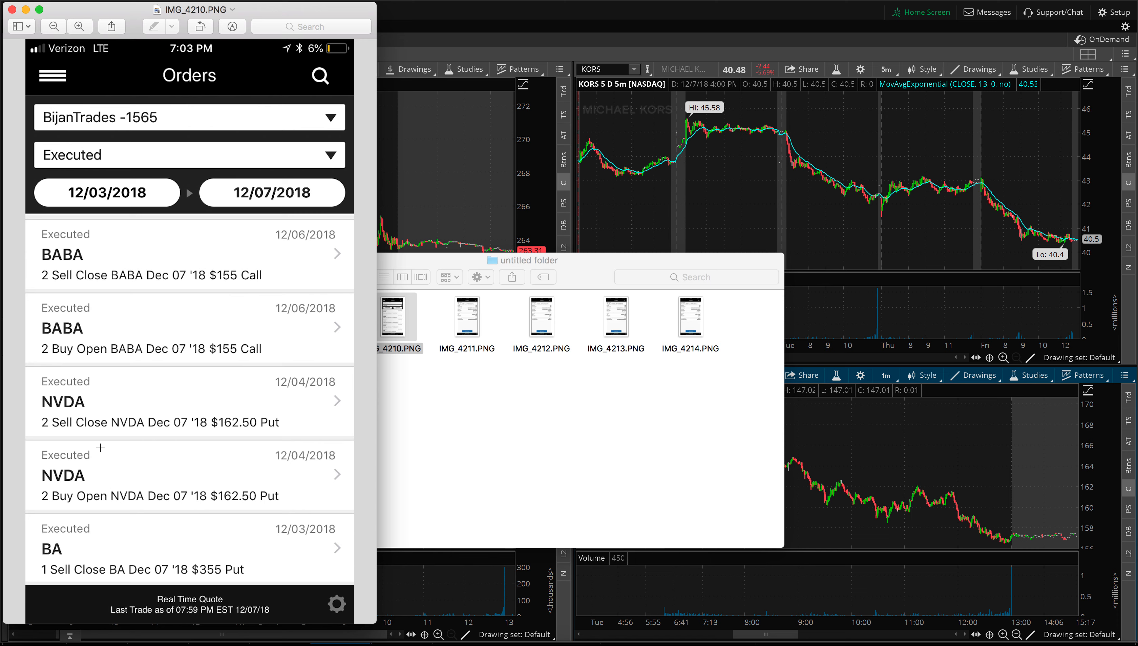
pyautogui.moveTo(267, 523)
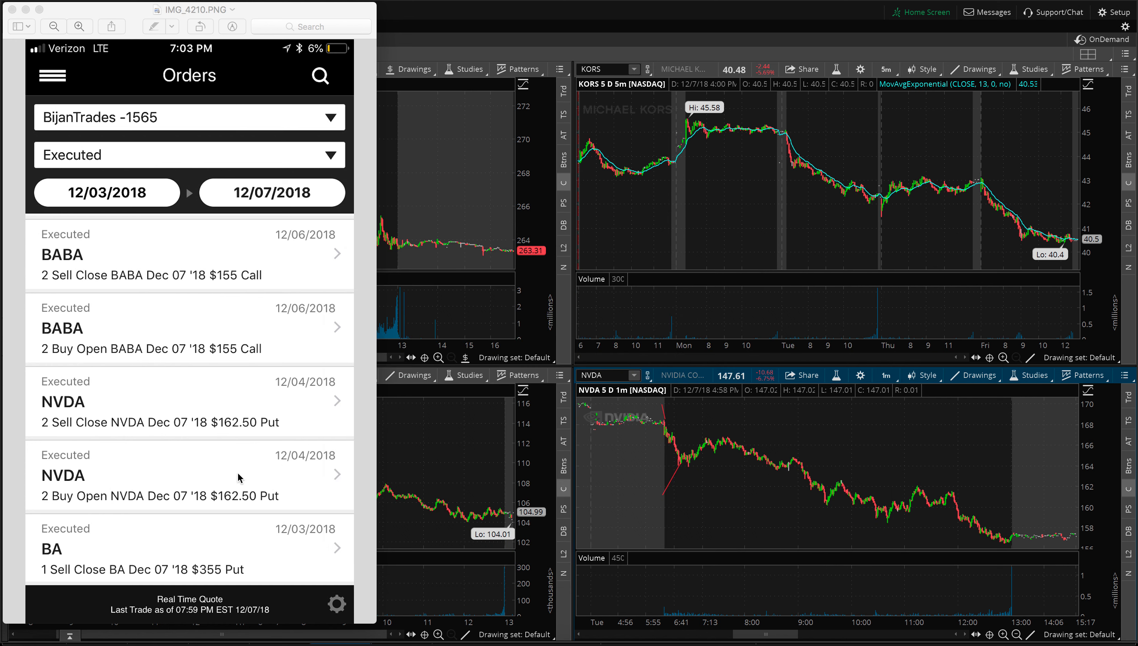
pyautogui.moveTo(163, 456)
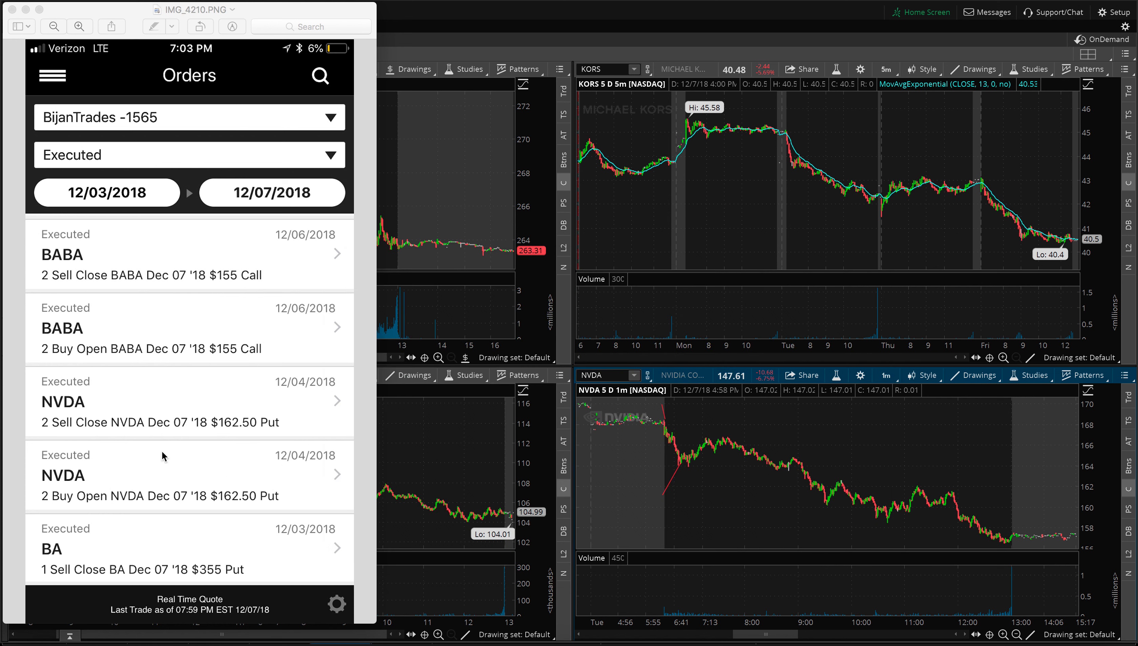
pyautogui.moveTo(215, 451)
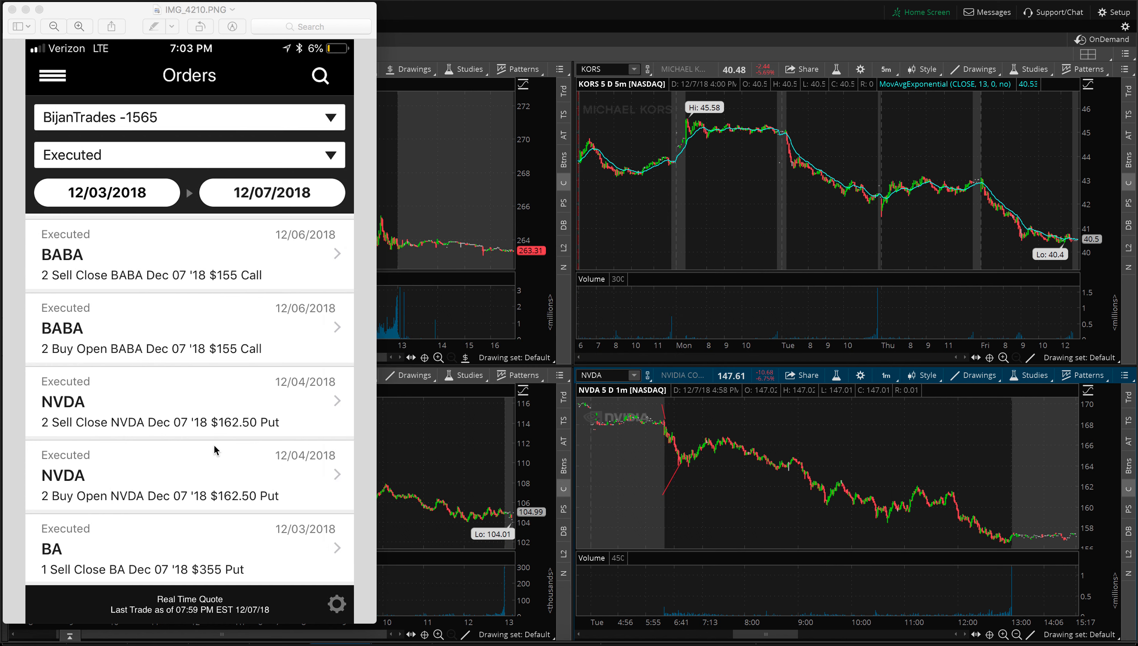
pyautogui.moveTo(342, 477)
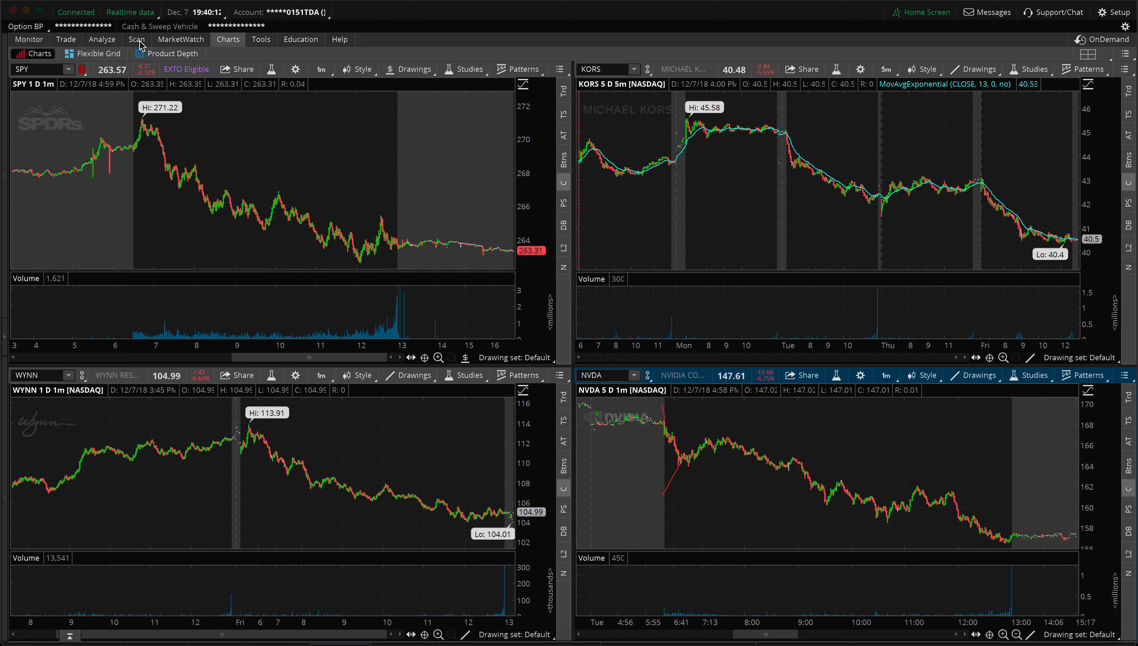
pyautogui.moveTo(447, 201)
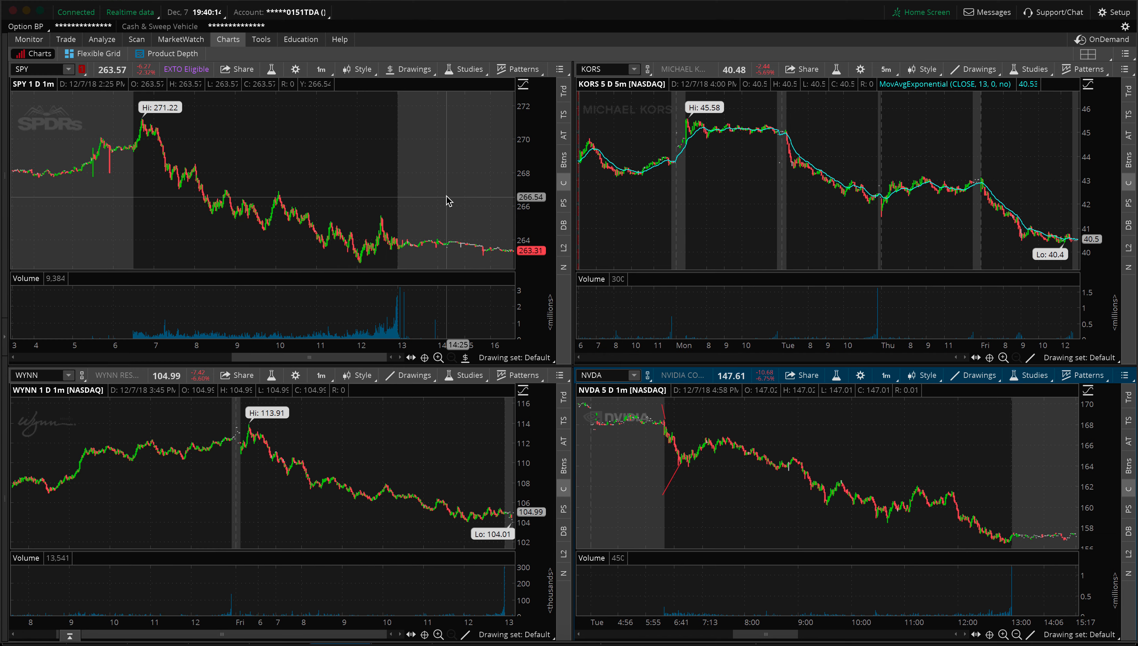